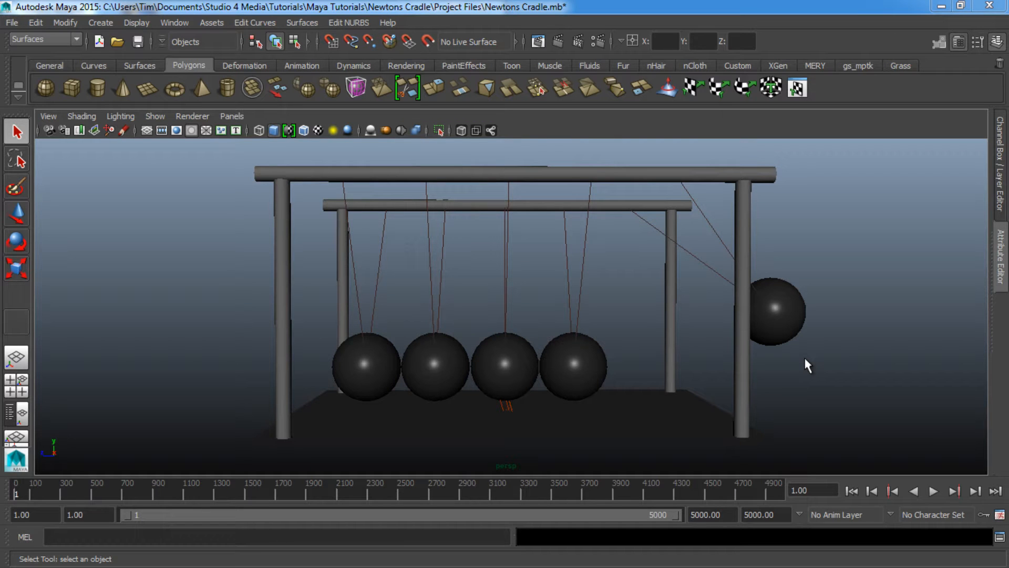
{"action": "mouse_move", "coordinate": [794, 366]}
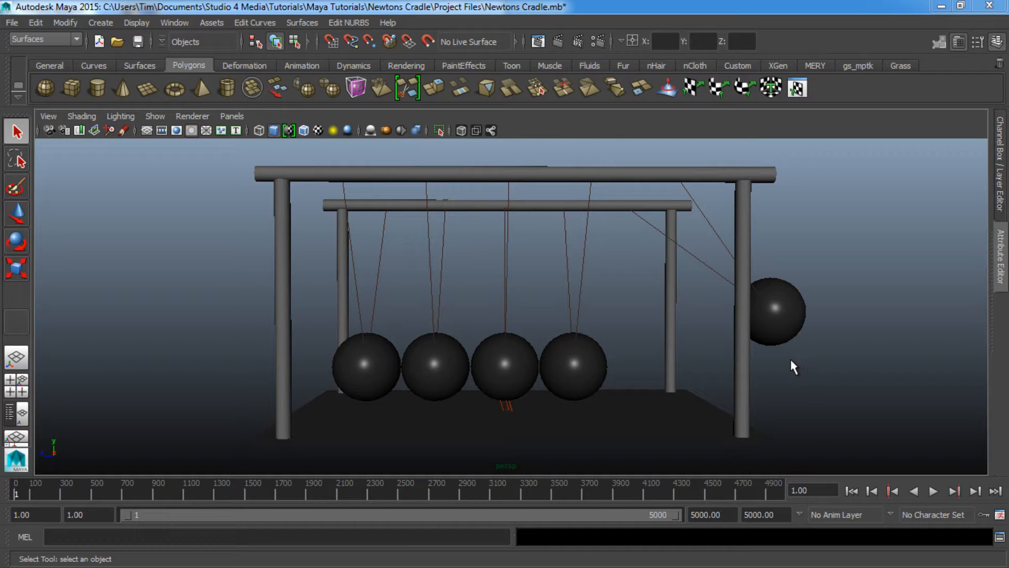
- Dolly and orbit around the cradle, then play the rigid-body simulation so the raised ball swings
{"action": "left_click_drag", "start_coordinate": [792, 366], "coordinate": [746, 364]}
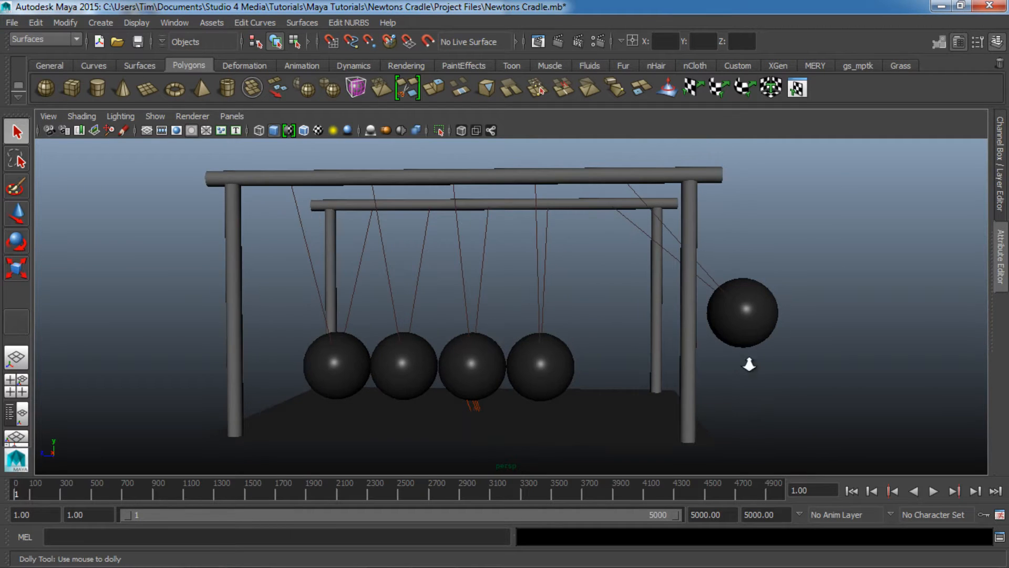
{"action": "left_click_drag", "start_coordinate": [749, 365], "coordinate": [663, 387]}
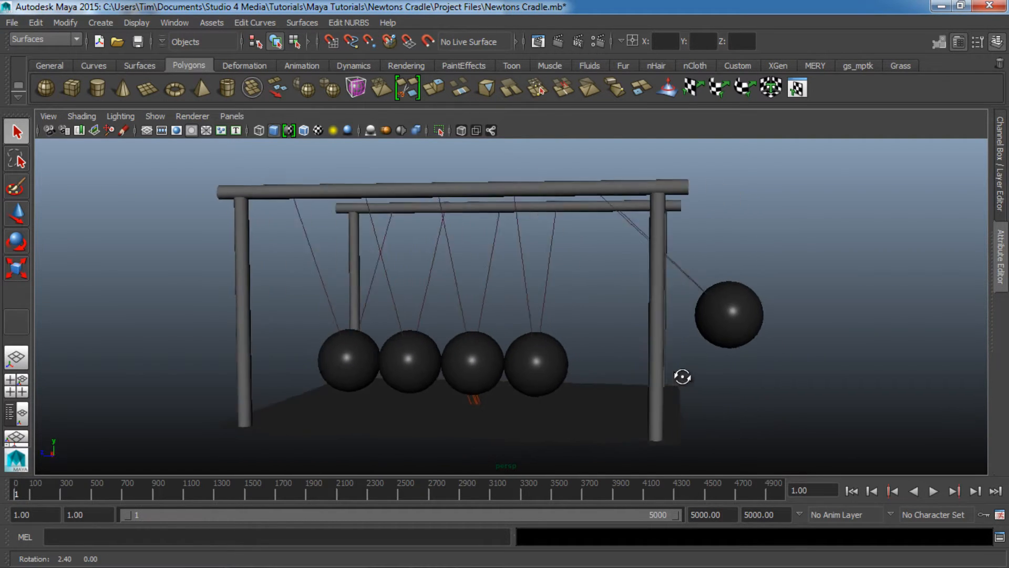
{"action": "left_click", "coordinate": [914, 490]}
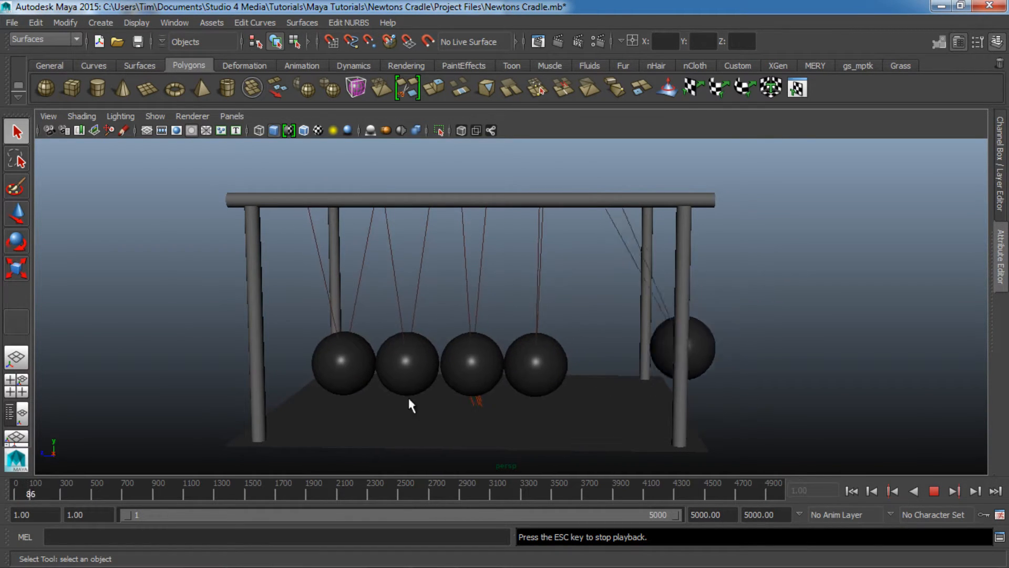
{"action": "left_click", "coordinate": [916, 491]}
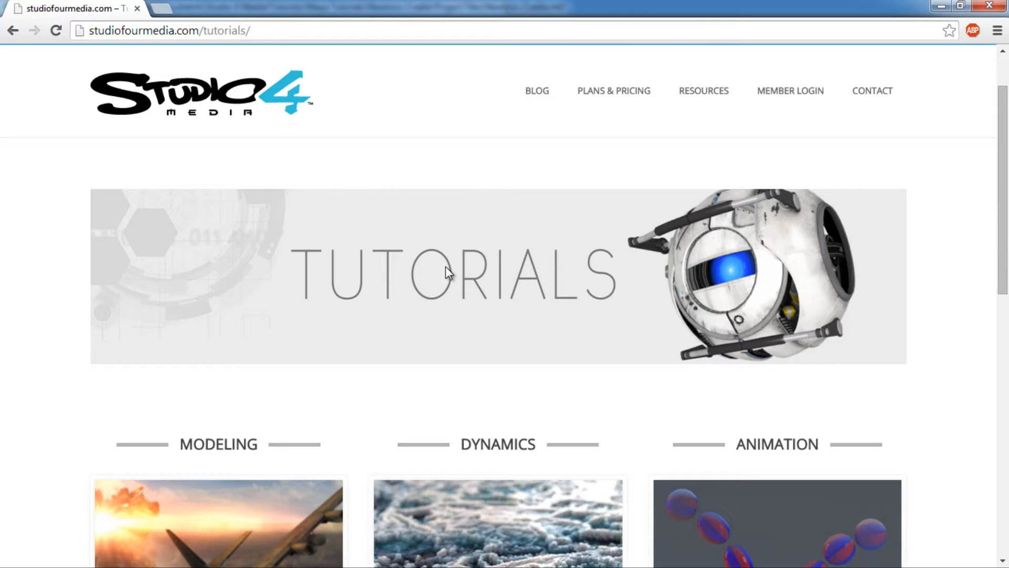
- Scroll the Studio4Media tutorials page down past Modeling, Dynamics and Animation to Free Tutorials
{"action": "scroll", "scroll_direction": "down", "scroll_amount": 3}
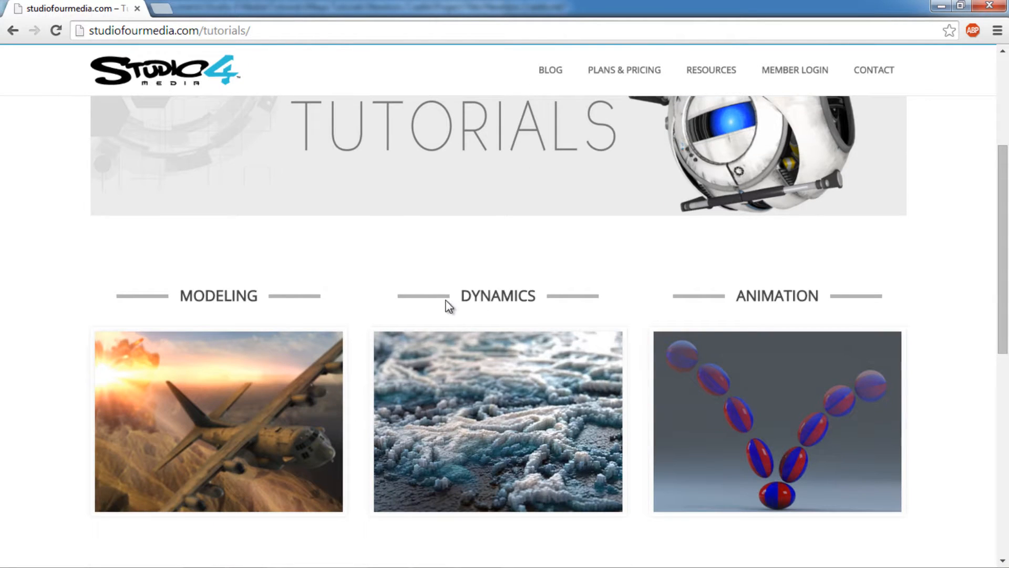
{"action": "scroll", "scroll_direction": "down", "scroll_amount": 3}
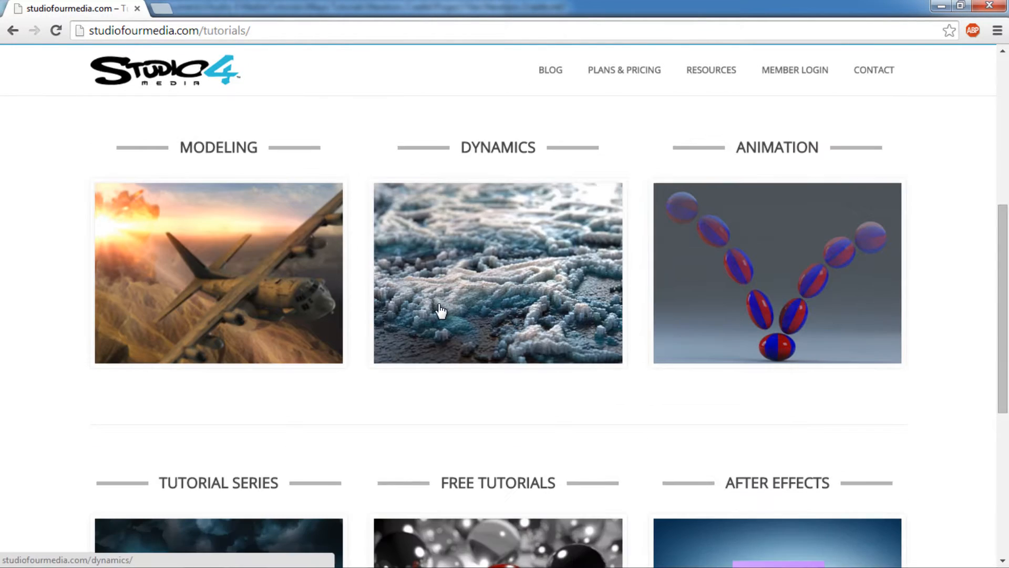
{"action": "scroll", "scroll_direction": "down", "scroll_amount": 3}
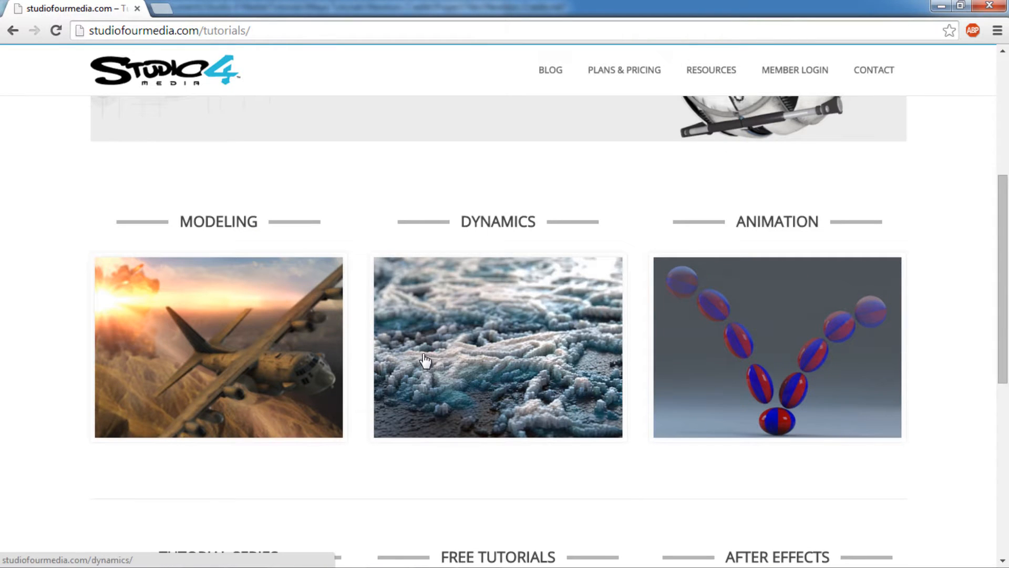
{"action": "scroll", "scroll_direction": "down", "scroll_amount": 3}
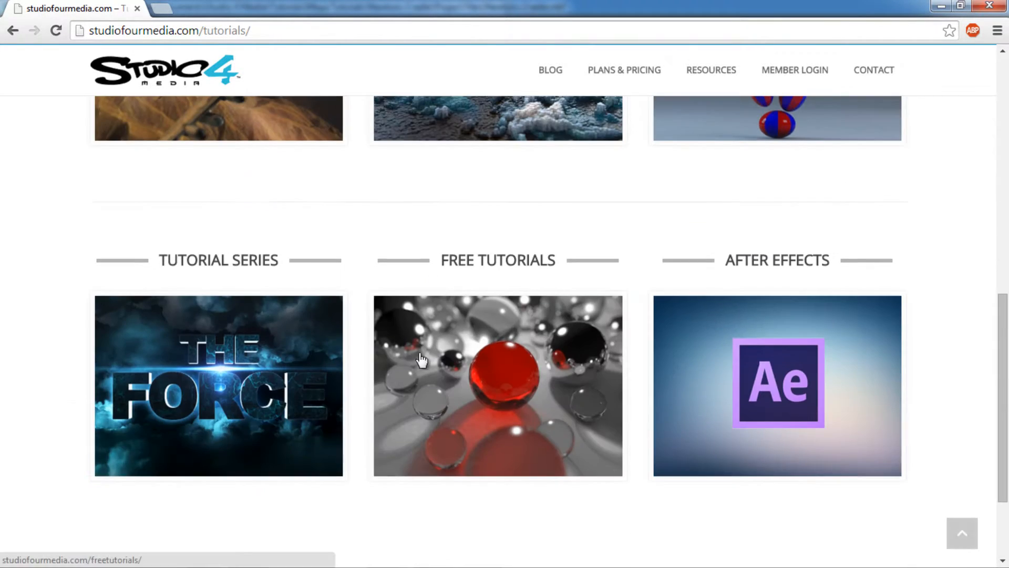
{"action": "mouse_move", "coordinate": [418, 380]}
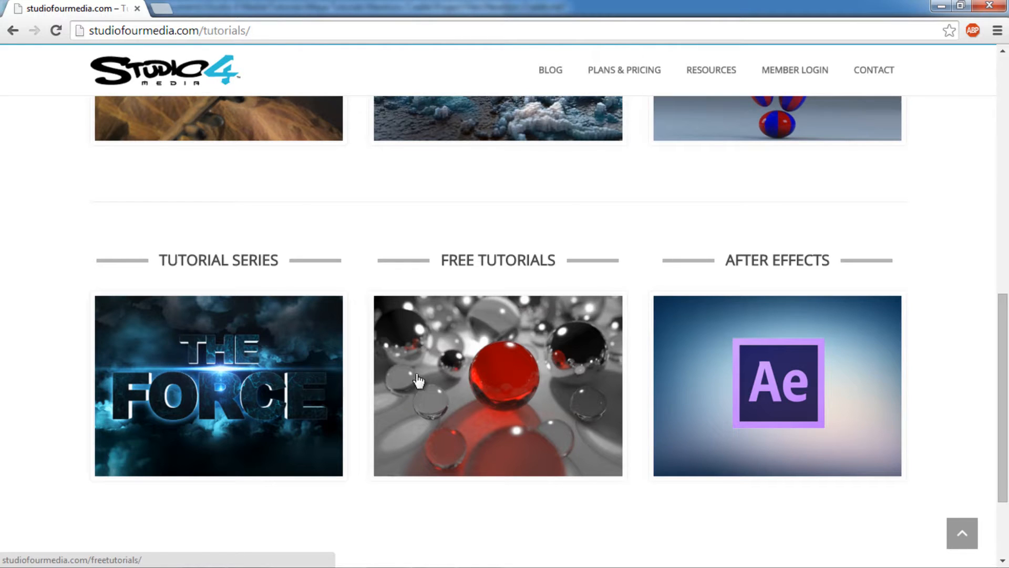
{"action": "mouse_move", "coordinate": [860, 141]}
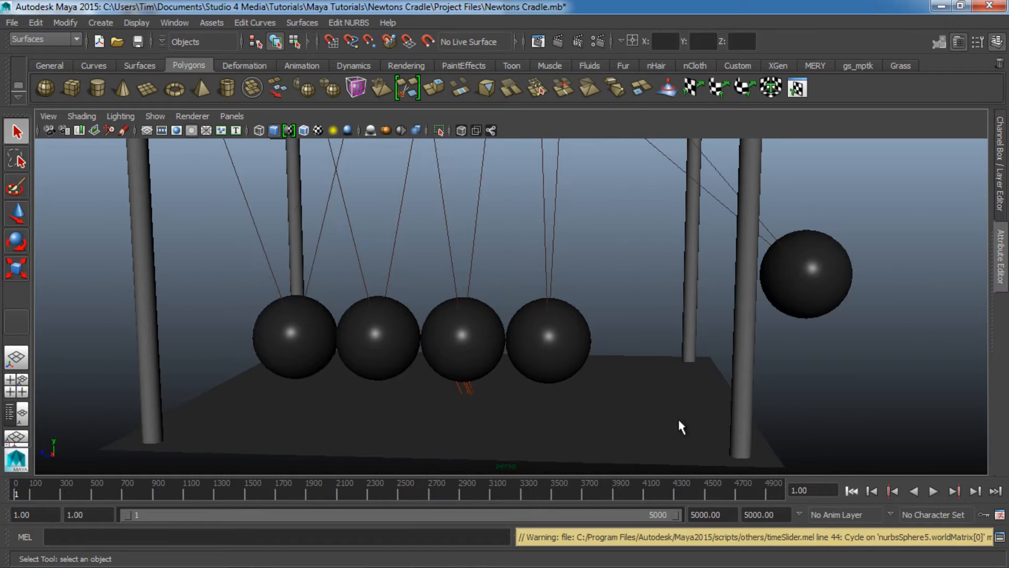
- Turn on the ground grid in the new empty scene and frame the camera on it
{"action": "left_click_drag", "start_coordinate": [683, 425], "coordinate": [555, 353]}
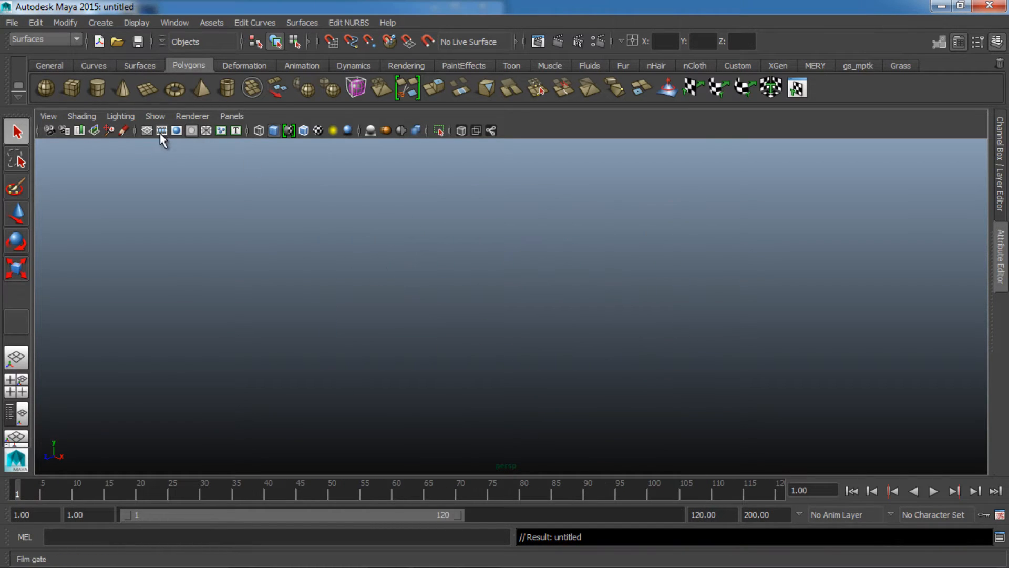
{"action": "left_click", "coordinate": [147, 130]}
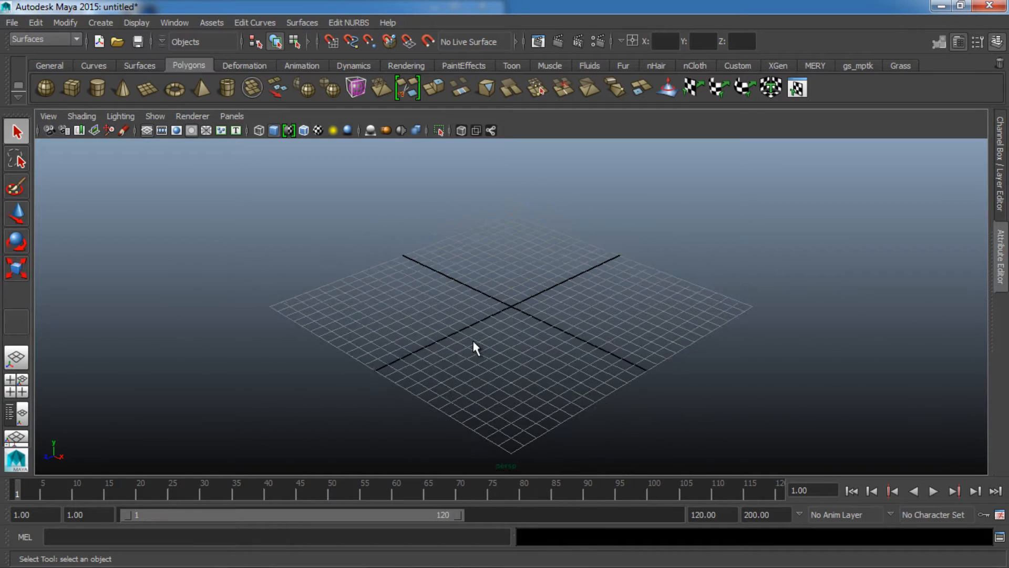
{"action": "left_click_drag", "start_coordinate": [477, 348], "coordinate": [455, 355]}
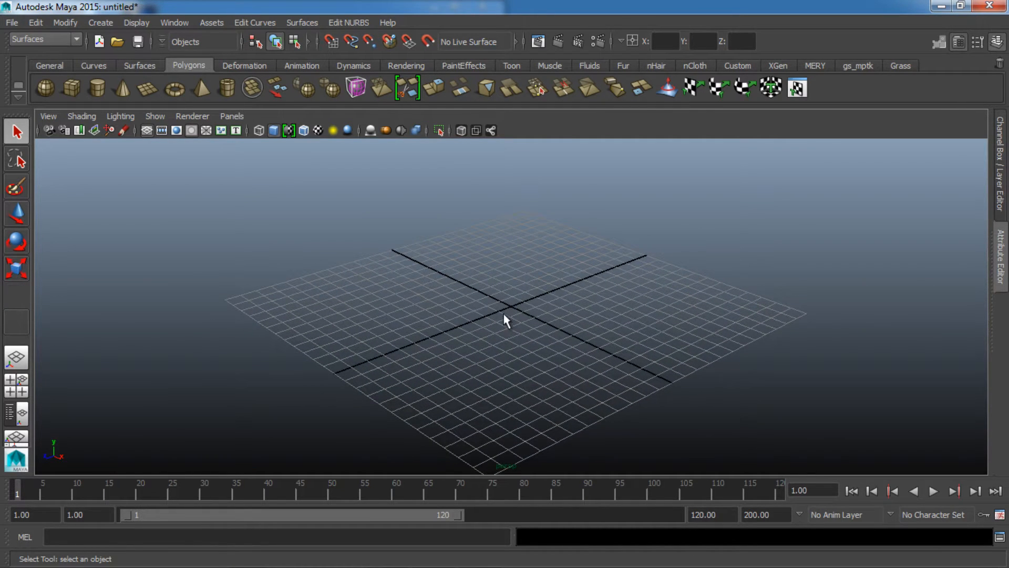
{"action": "left_click_drag", "start_coordinate": [505, 320], "coordinate": [419, 296]}
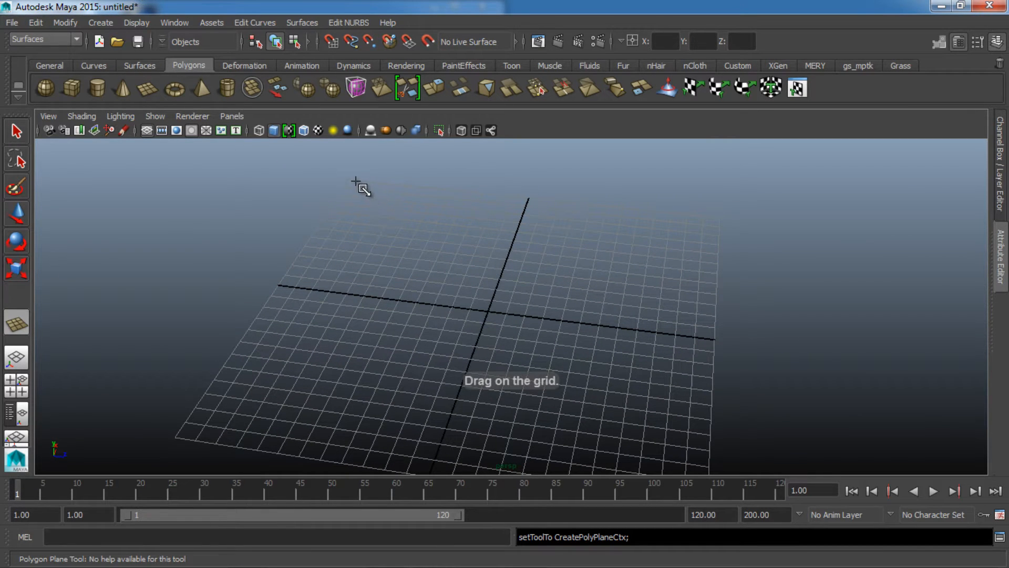
- Drag out the square base plane and an upright cylinder post on the grid
{"action": "left_click_drag", "start_coordinate": [359, 187], "coordinate": [640, 511]}
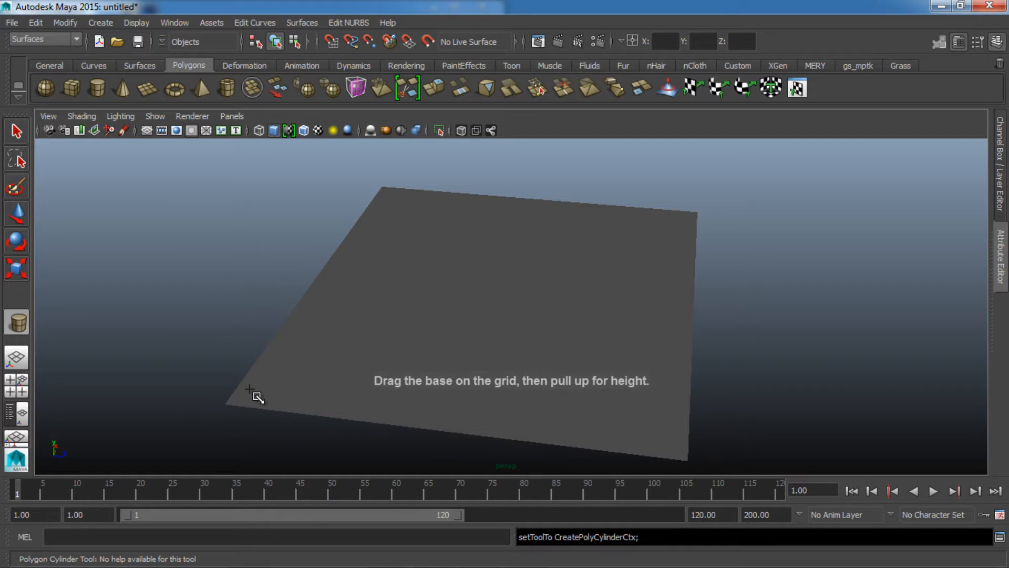
{"action": "left_click_drag", "start_coordinate": [251, 396], "coordinate": [214, 157]}
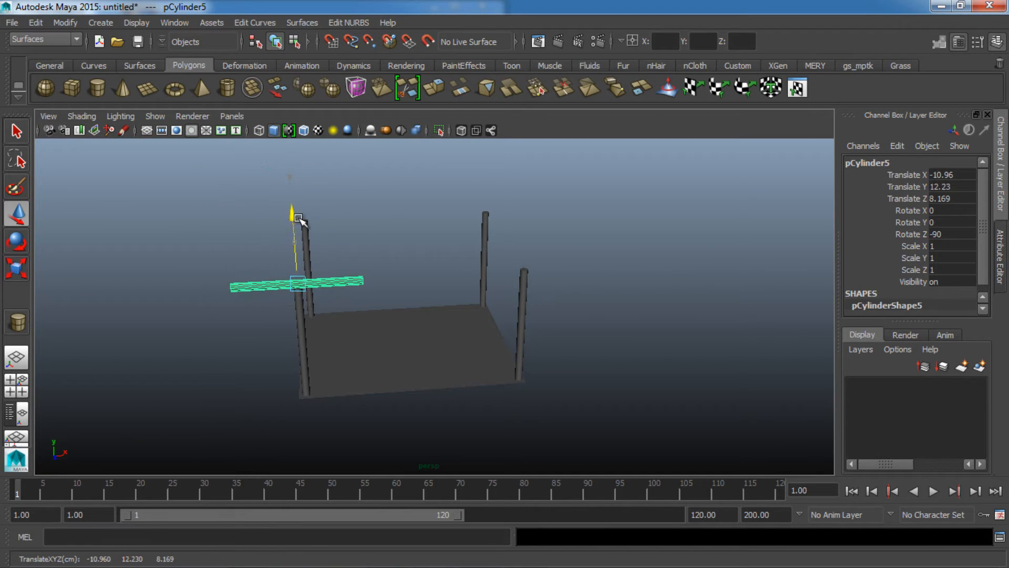
- Move and stretch a horizontal bar across two post tops, then slide a second bar onto the others
{"action": "left_click_drag", "start_coordinate": [296, 283], "coordinate": [490, 273]}
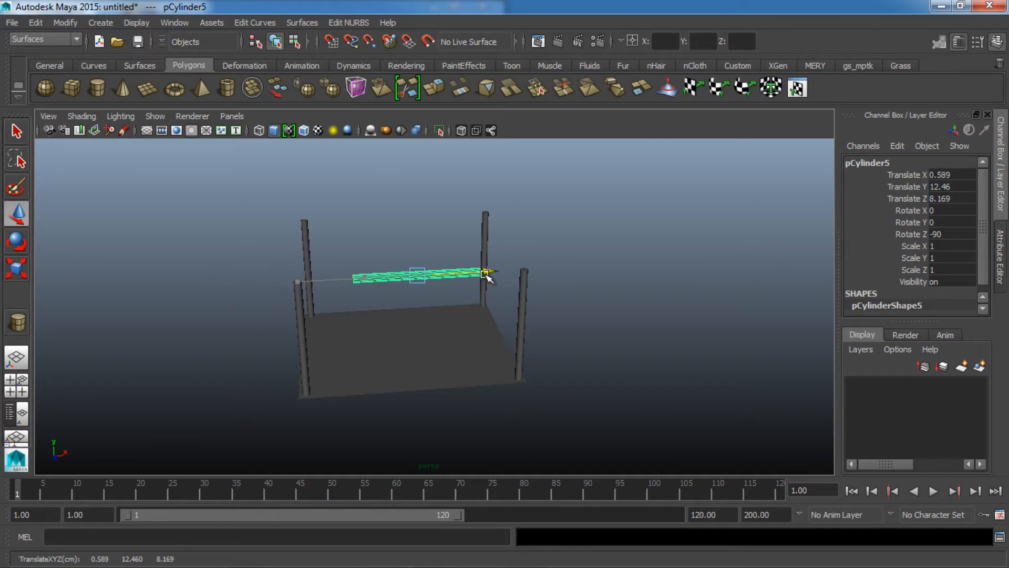
{"action": "left_click_drag", "start_coordinate": [490, 273], "coordinate": [531, 270]}
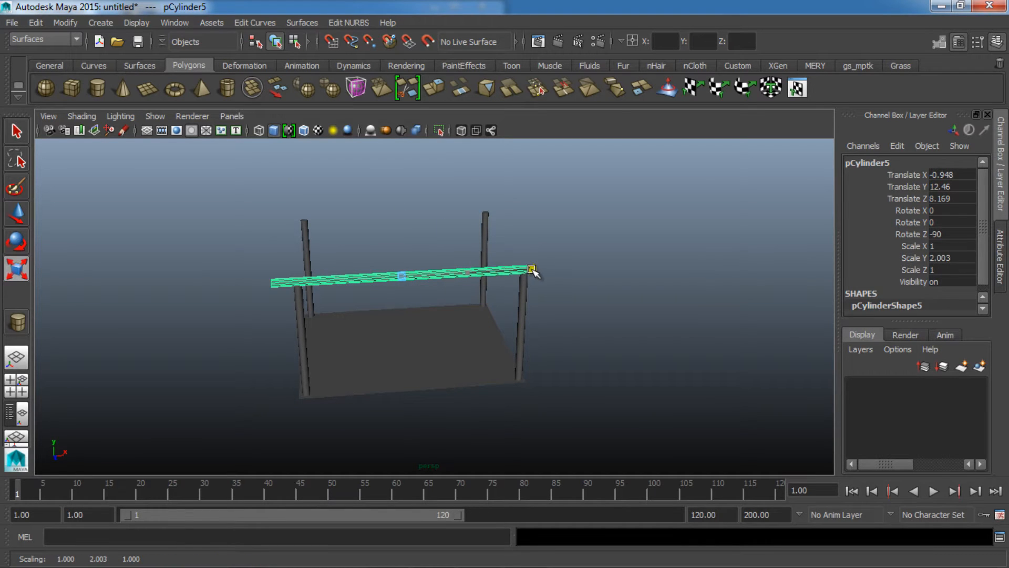
{"action": "left_click_drag", "start_coordinate": [533, 269], "coordinate": [482, 273]}
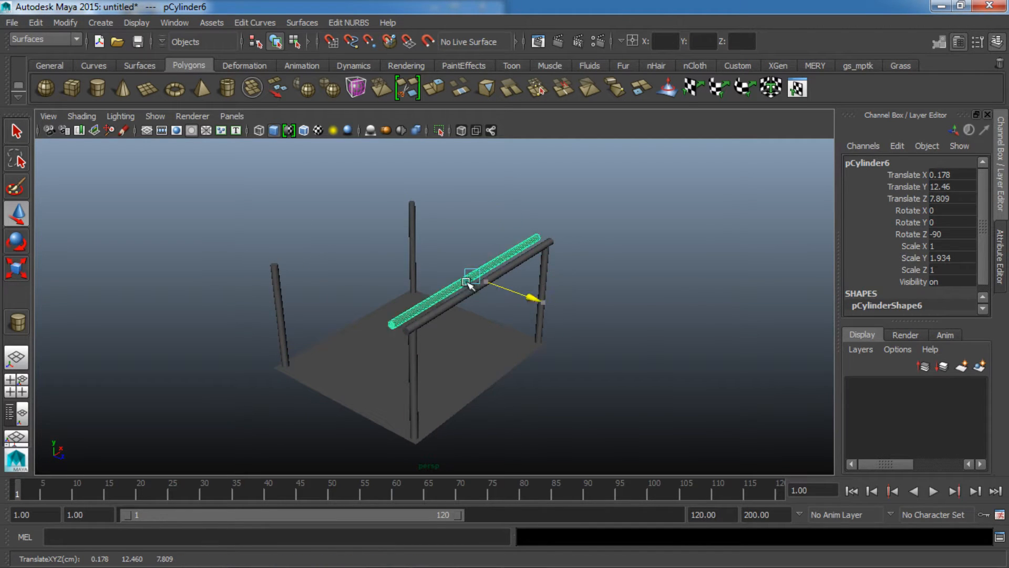
{"action": "left_click_drag", "start_coordinate": [467, 282], "coordinate": [348, 231]}
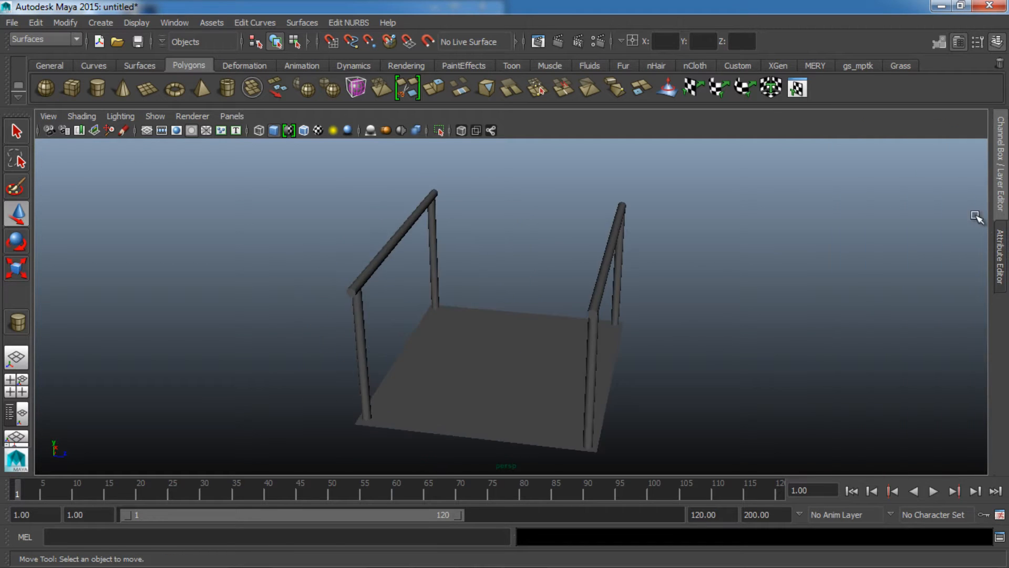
{"action": "left_click_drag", "start_coordinate": [296, 211], "coordinate": [663, 284]}
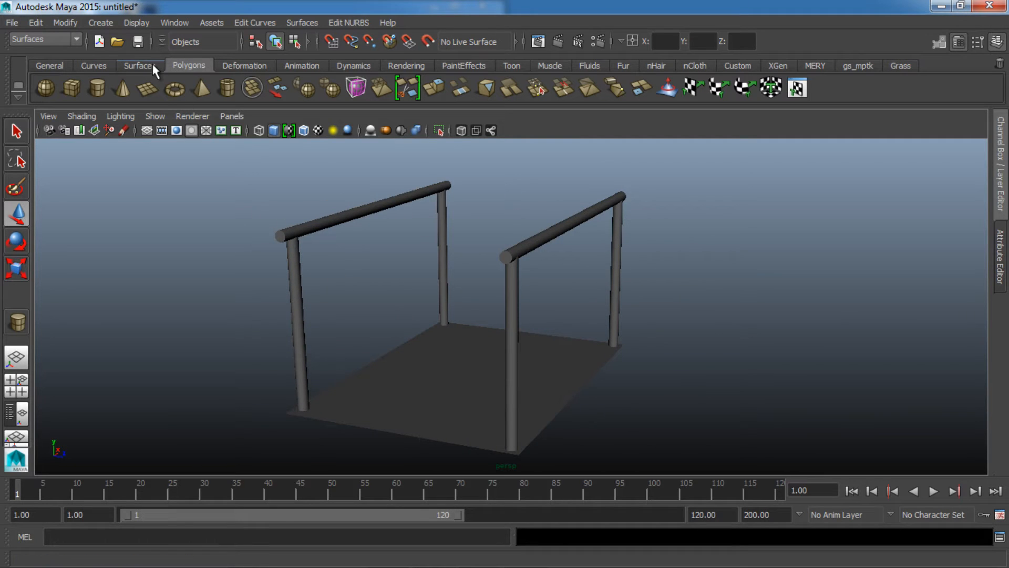
- Create a NURBS sphere in front view and line up touching copies into a row of five
{"action": "left_click", "coordinate": [138, 65]}
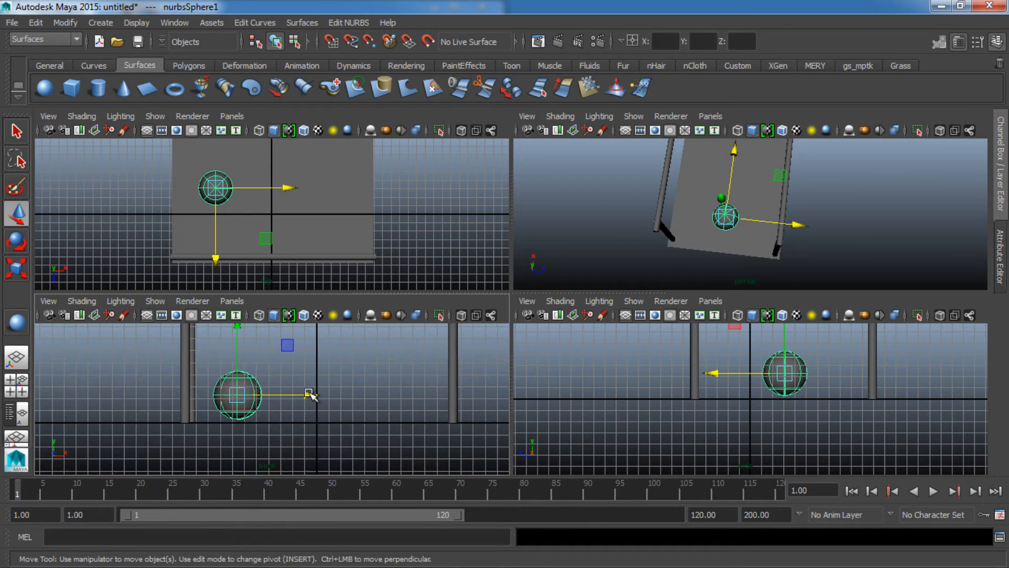
{"action": "key", "text": "space"}
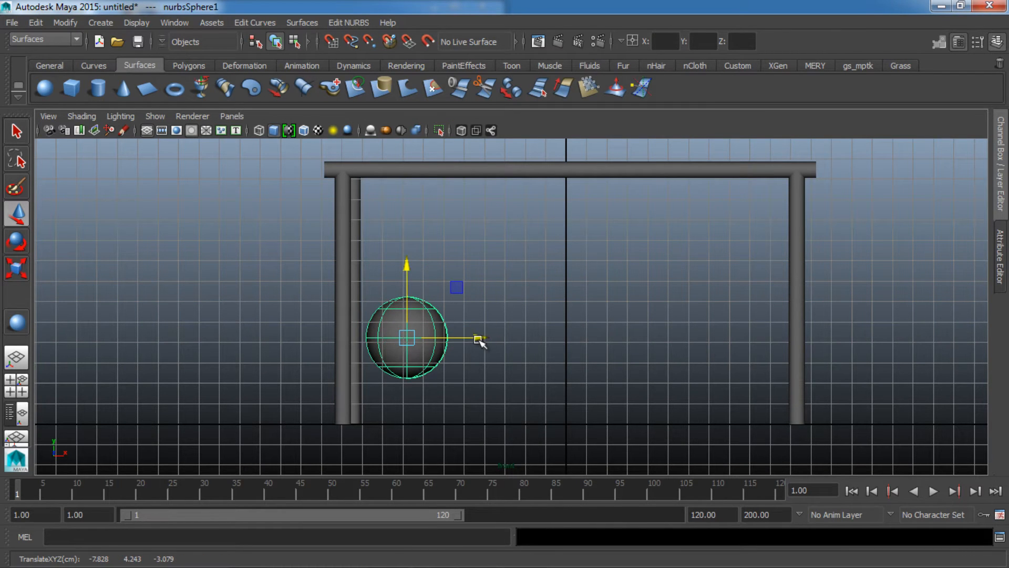
{"action": "left_click_drag", "start_coordinate": [479, 338], "coordinate": [563, 338]}
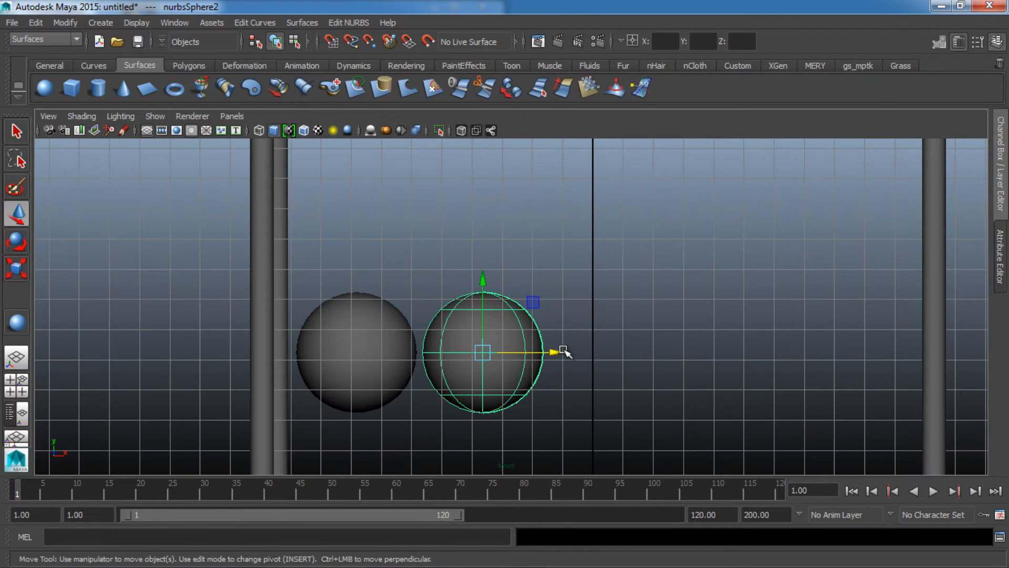
{"action": "left_click_drag", "start_coordinate": [563, 352], "coordinate": [552, 355]}
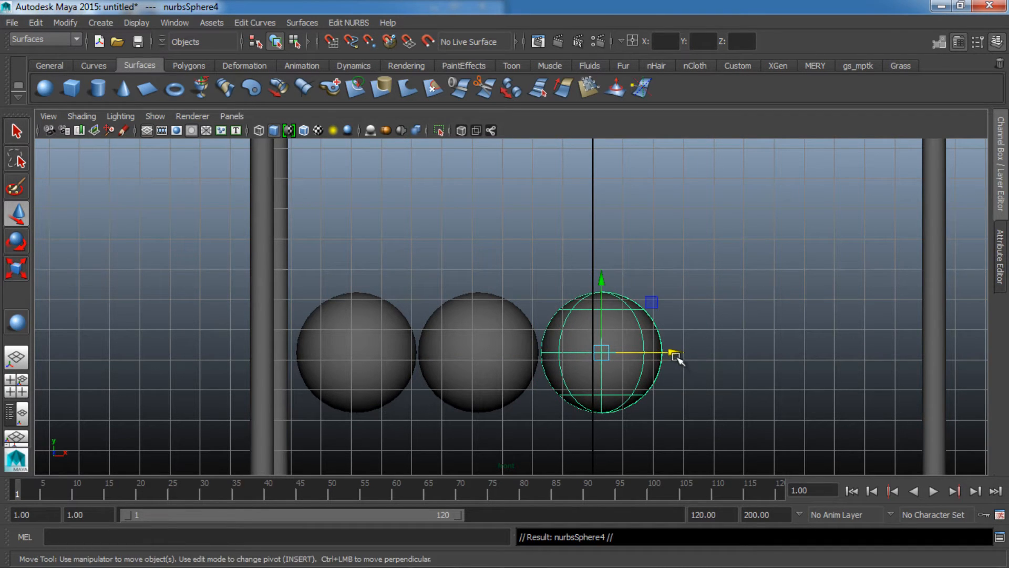
{"action": "left_click_drag", "start_coordinate": [673, 353], "coordinate": [795, 351]}
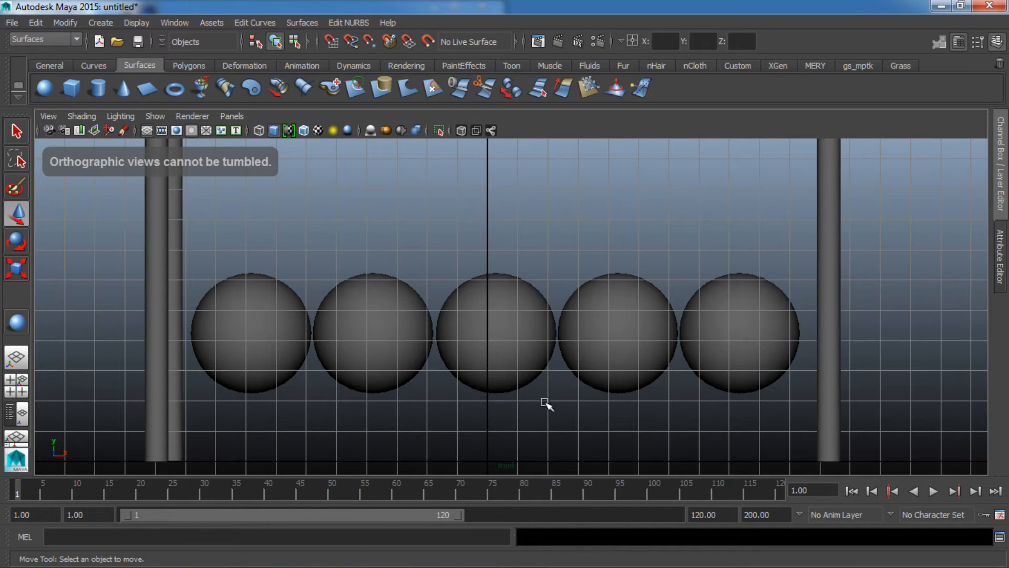
{"action": "left_click_drag", "start_coordinate": [548, 406], "coordinate": [669, 327]}
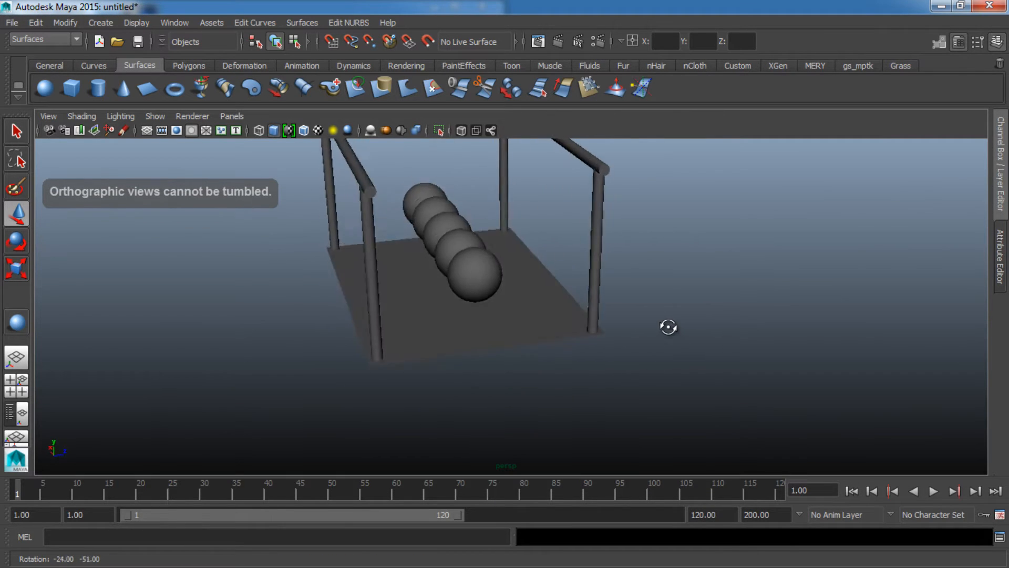
{"action": "left_click_drag", "start_coordinate": [670, 327], "coordinate": [613, 424]}
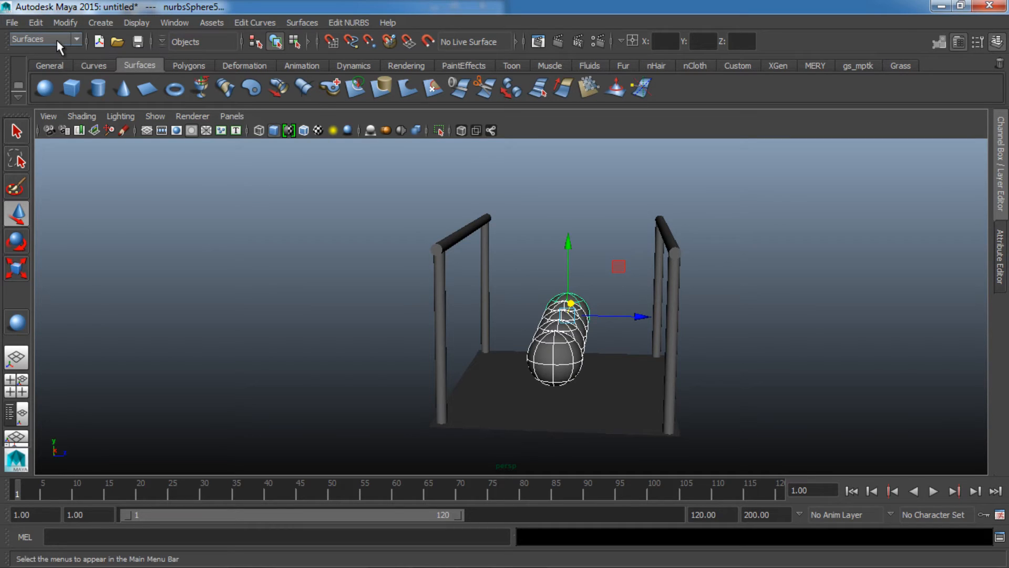
- Switch to the Dynamics menu set and add a Gravity field with magnitude 50 to the spheres
{"action": "left_click", "coordinate": [42, 40]}
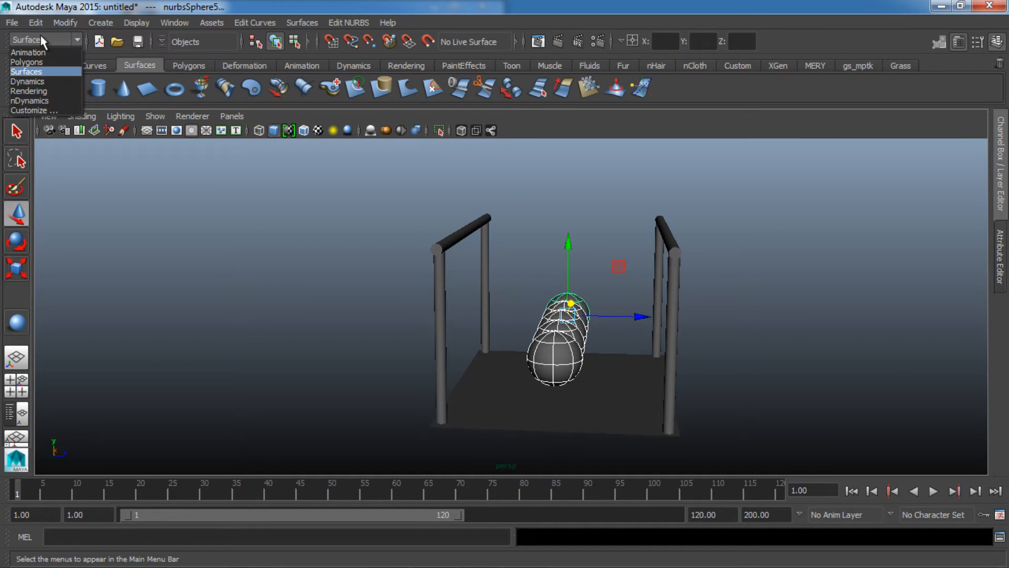
{"action": "left_click", "coordinate": [27, 82]}
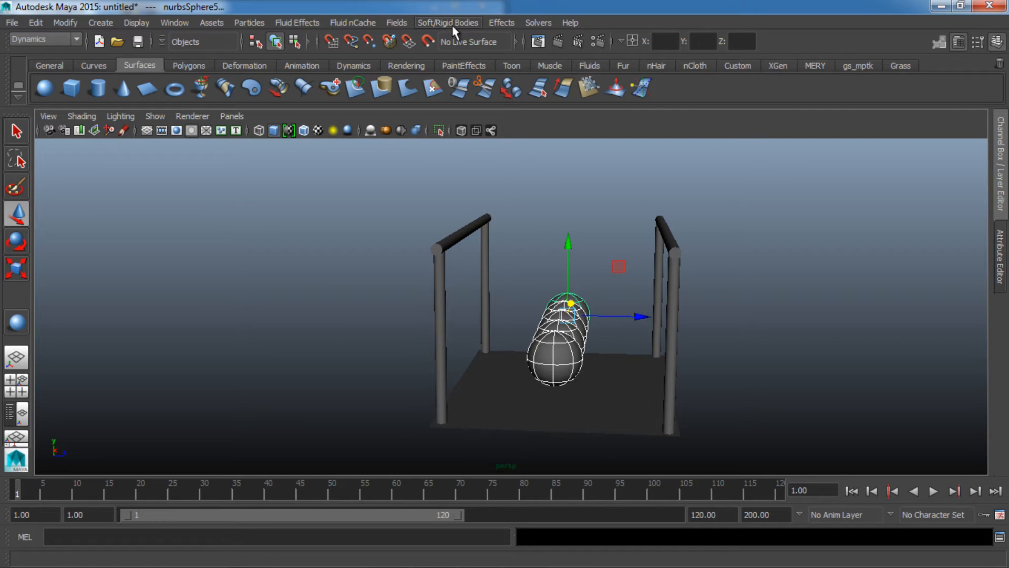
{"action": "left_click", "coordinate": [447, 22]}
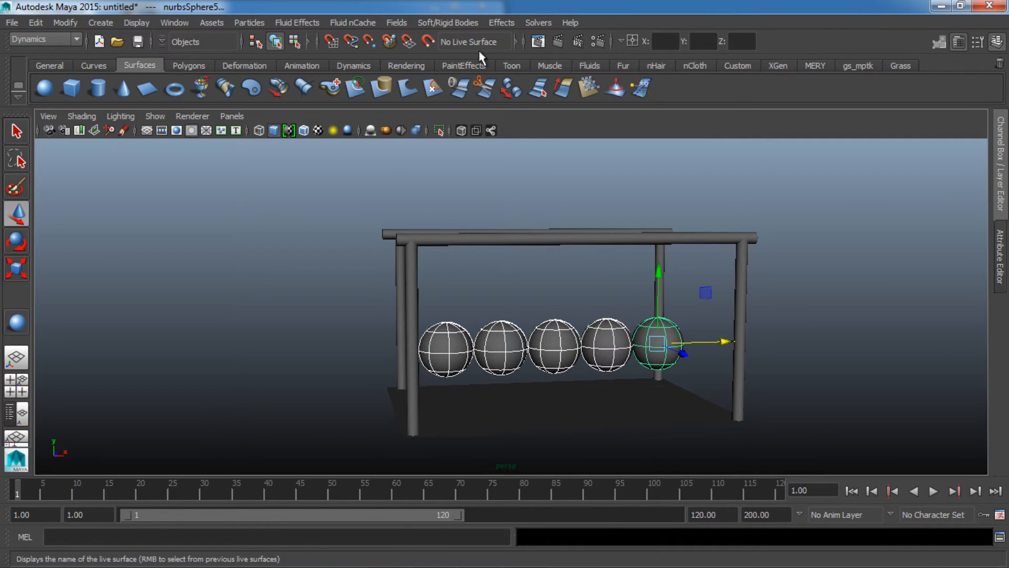
{"action": "left_click", "coordinate": [396, 23]}
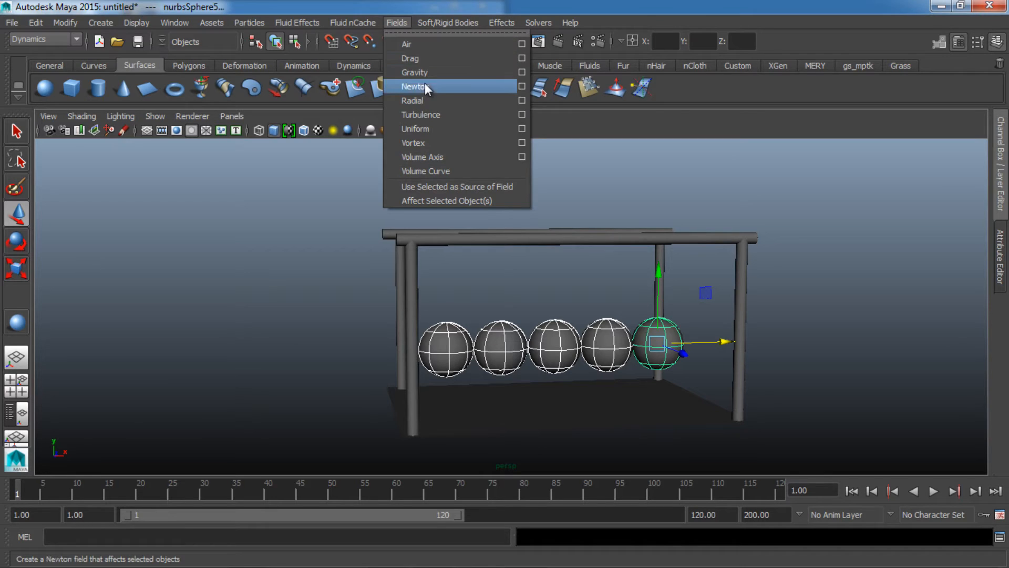
{"action": "left_click", "coordinate": [415, 72]}
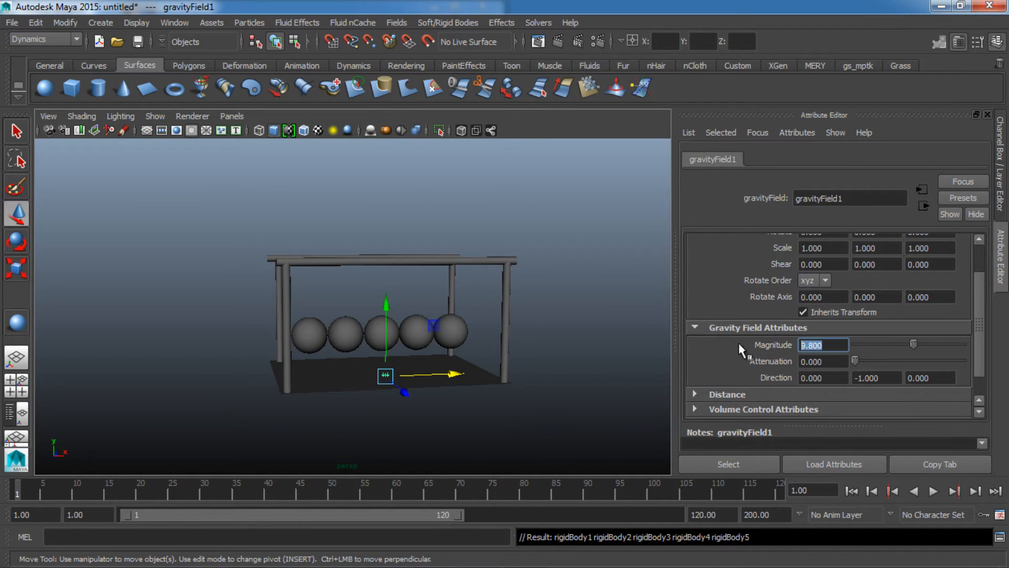
{"action": "type", "text": "50.000"}
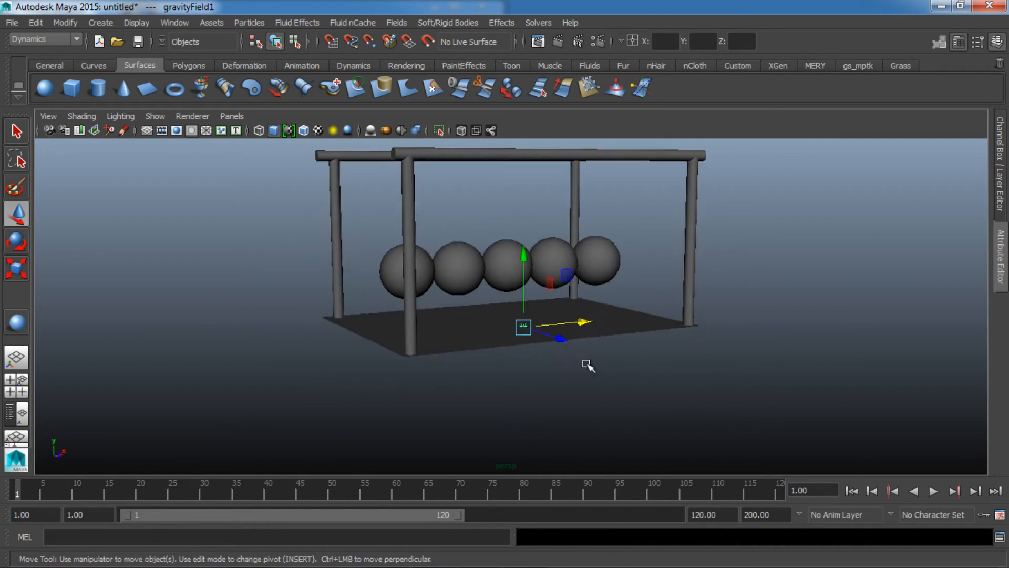
{"action": "left_click", "coordinate": [934, 491]}
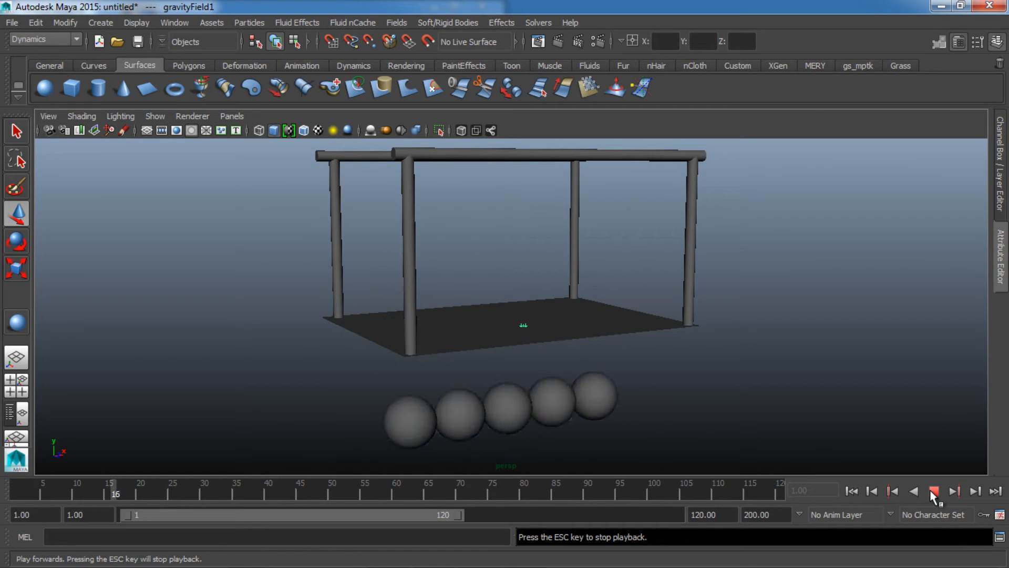
{"action": "left_click", "coordinate": [934, 491]}
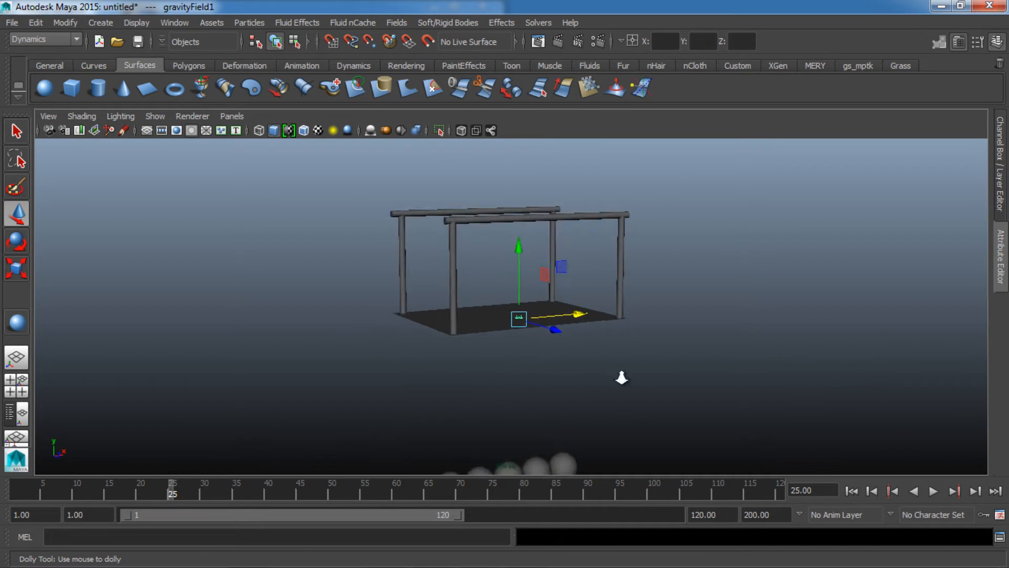
{"action": "left_click", "coordinate": [934, 491]}
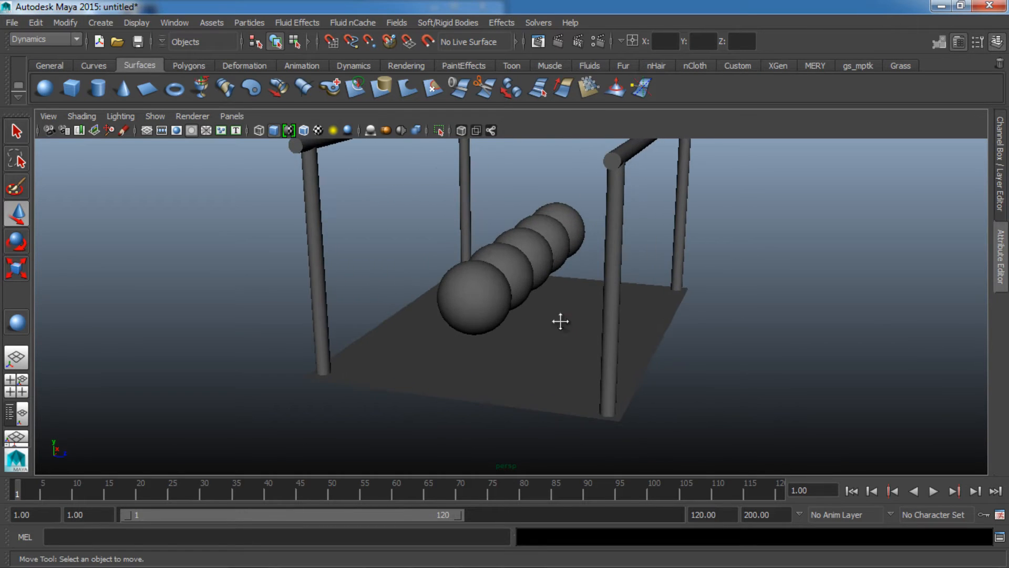
{"action": "left_click_drag", "start_coordinate": [560, 321], "coordinate": [404, 359]}
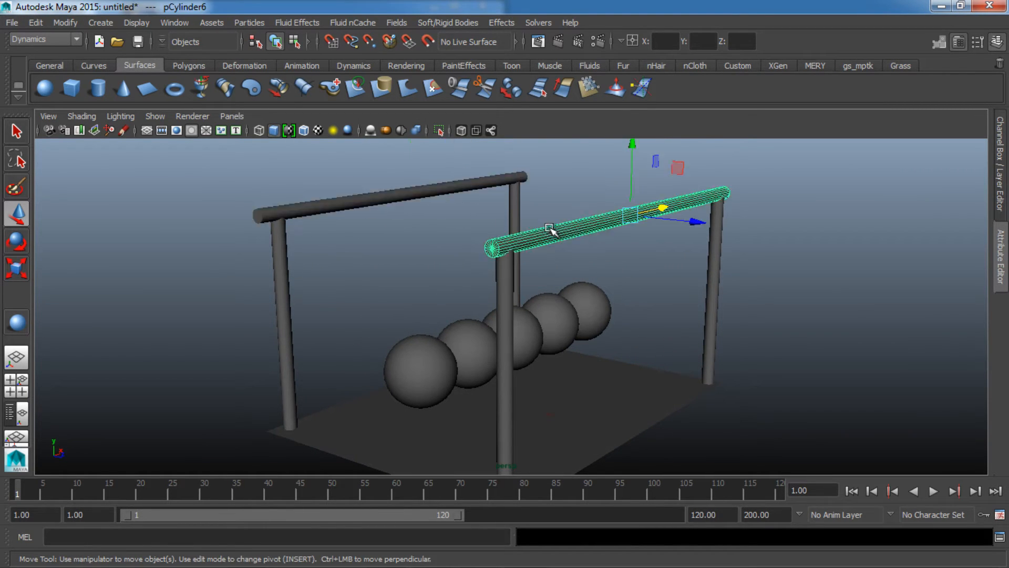
{"action": "left_click_drag", "start_coordinate": [547, 290], "coordinate": [579, 312]}
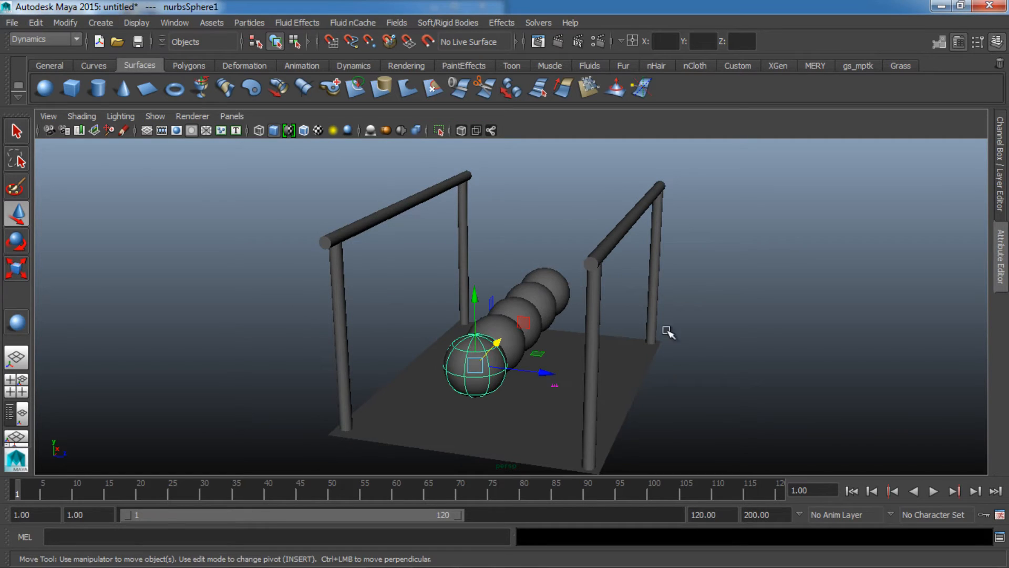
- Attach a nail constraint to the nearest sphere
{"action": "left_click", "coordinate": [15, 131]}
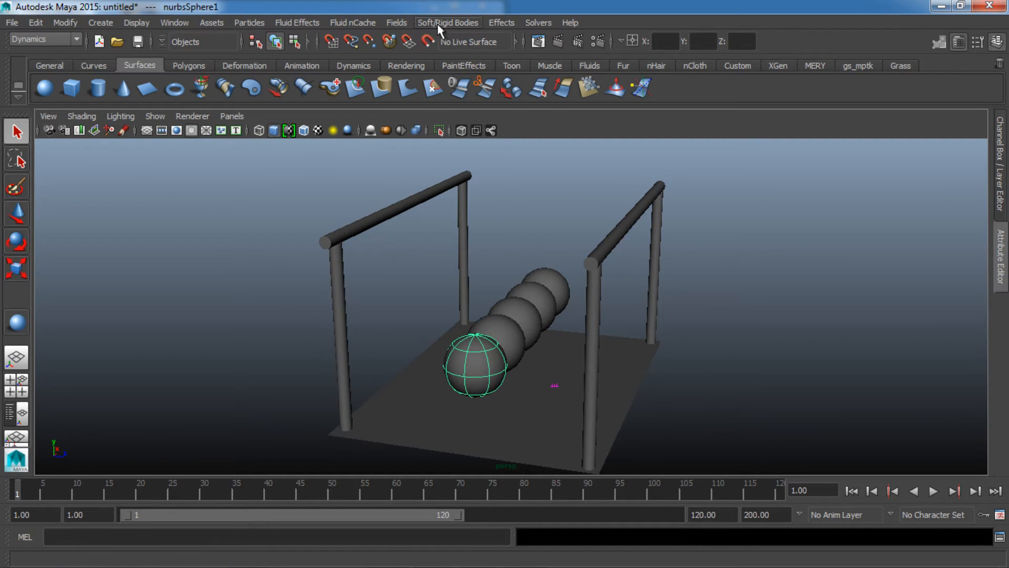
{"action": "left_click", "coordinate": [447, 23]}
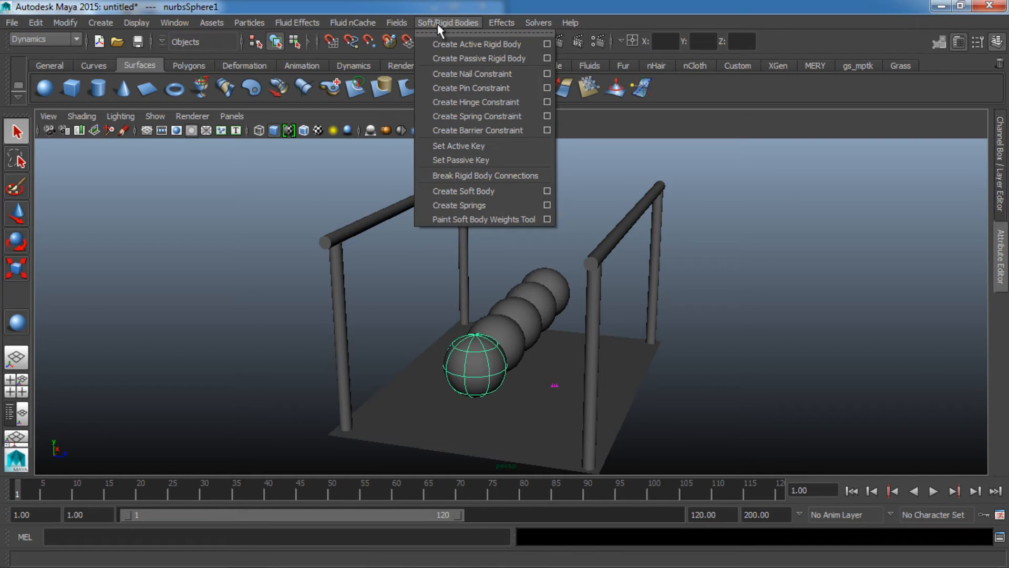
{"action": "left_click", "coordinate": [472, 73]}
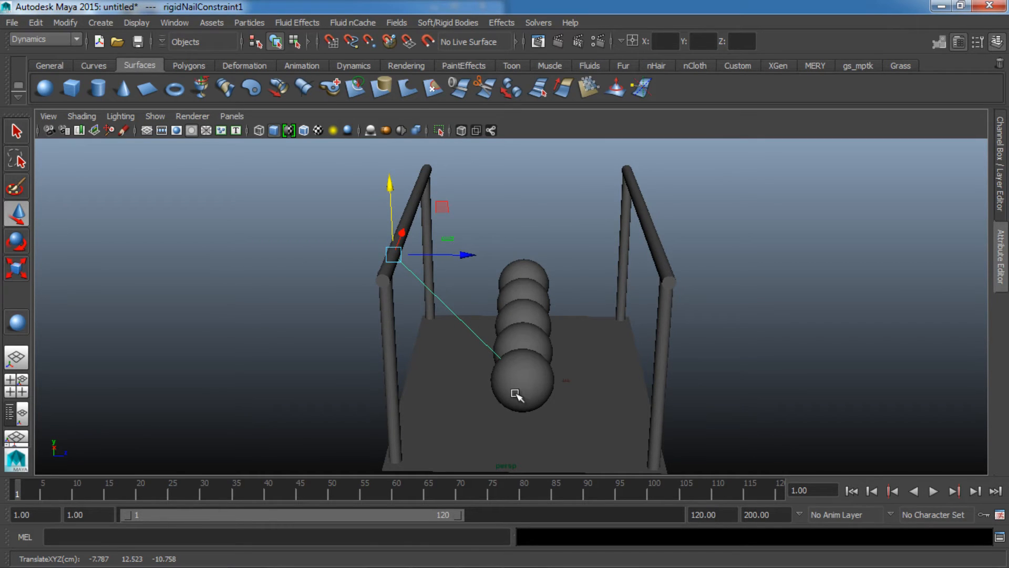
- Add a second nail constraint to the front sphere and move its point onto the crossbar
{"action": "left_click", "coordinate": [522, 379]}
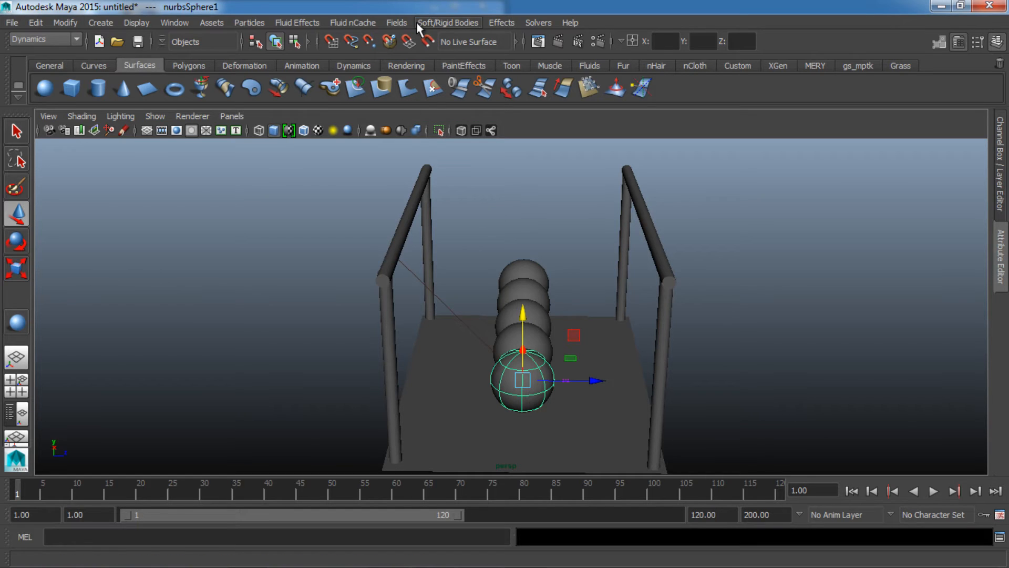
{"action": "left_click", "coordinate": [448, 22]}
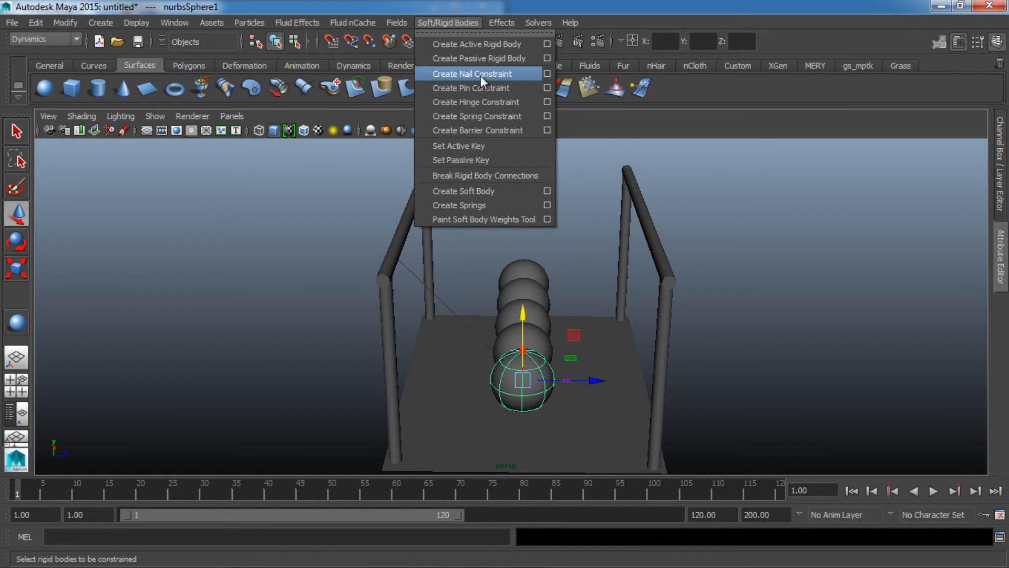
{"action": "left_click", "coordinate": [473, 73]}
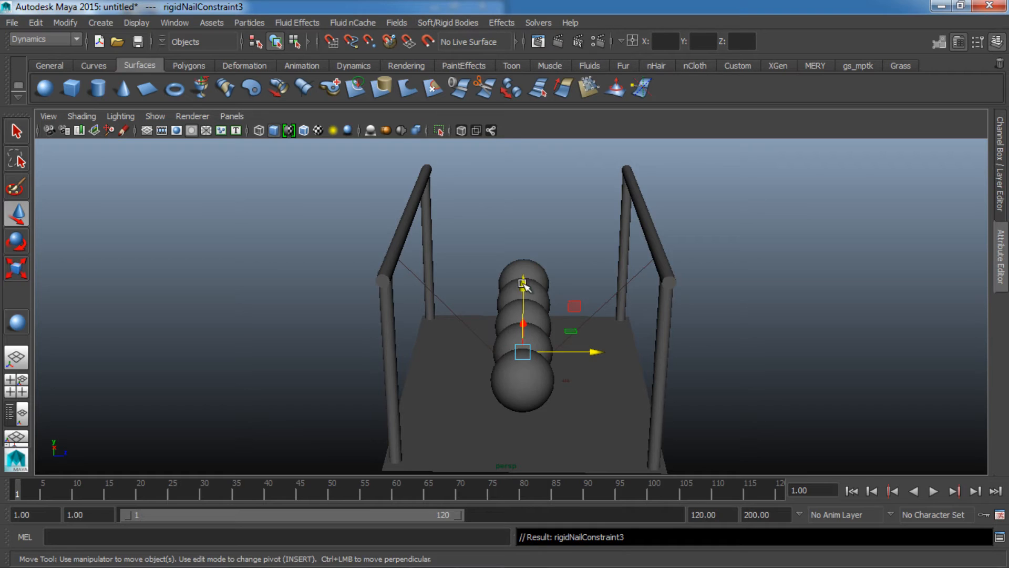
{"action": "left_click_drag", "start_coordinate": [523, 352], "coordinate": [387, 237]}
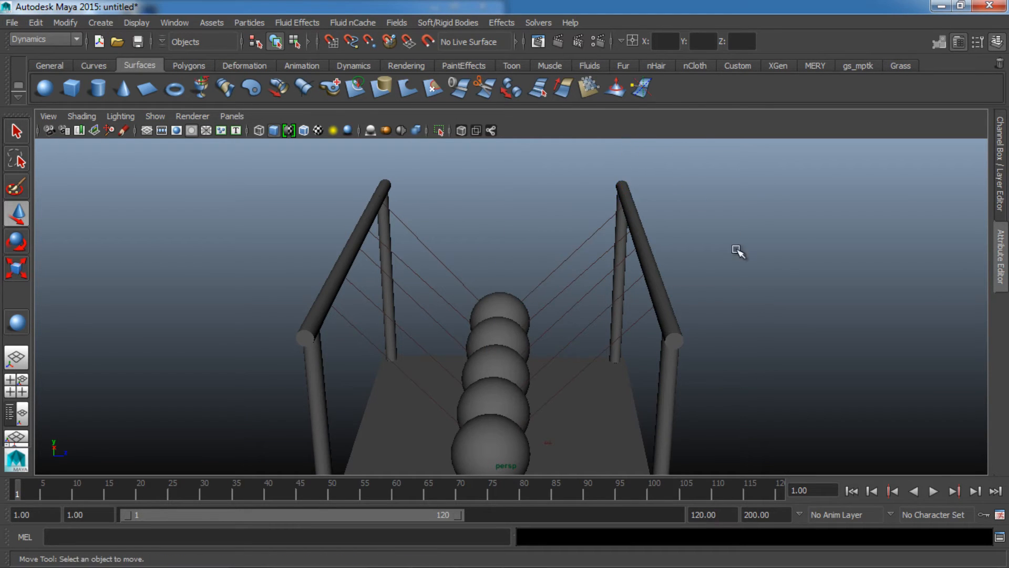
{"action": "left_click_drag", "start_coordinate": [738, 252], "coordinate": [348, 306]}
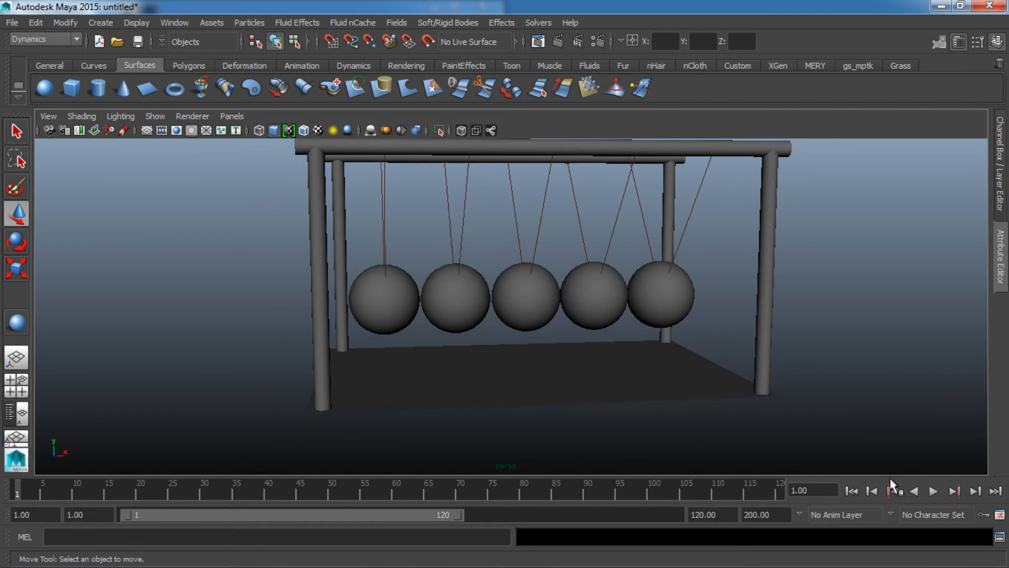
{"action": "left_click", "coordinate": [932, 491]}
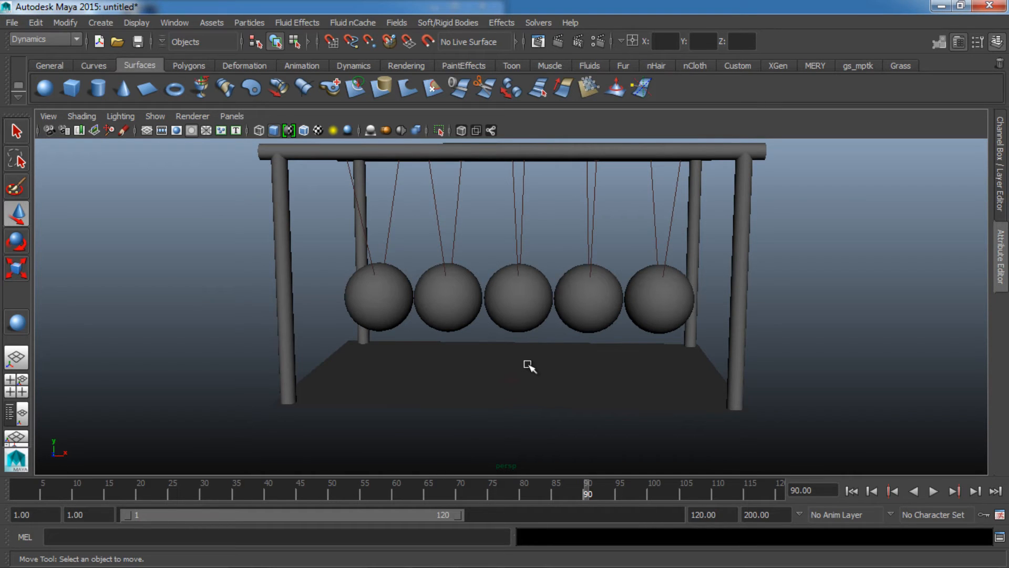
{"action": "left_click_drag", "start_coordinate": [530, 367], "coordinate": [462, 383]}
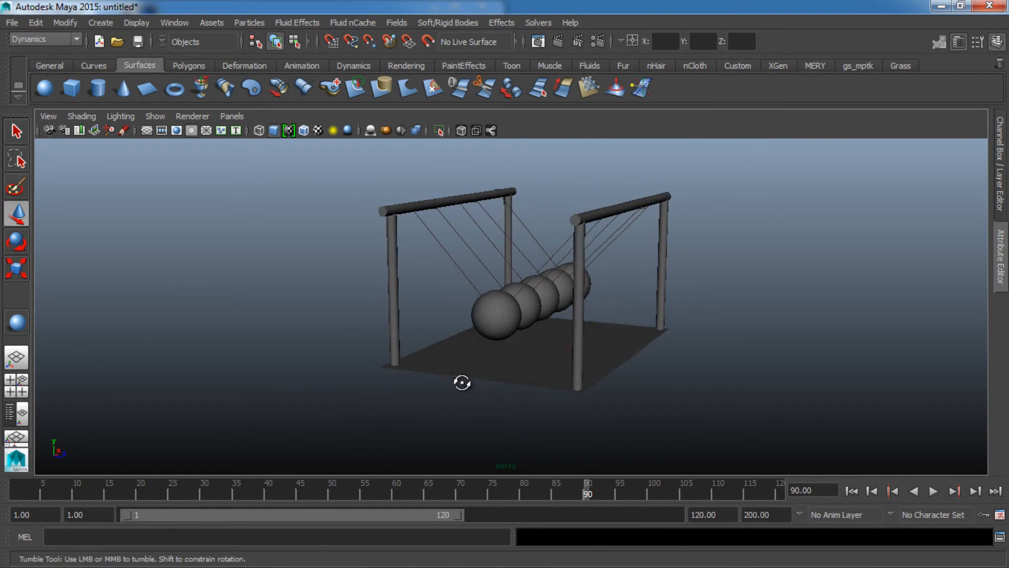
{"action": "left_click_drag", "start_coordinate": [462, 383], "coordinate": [506, 267]}
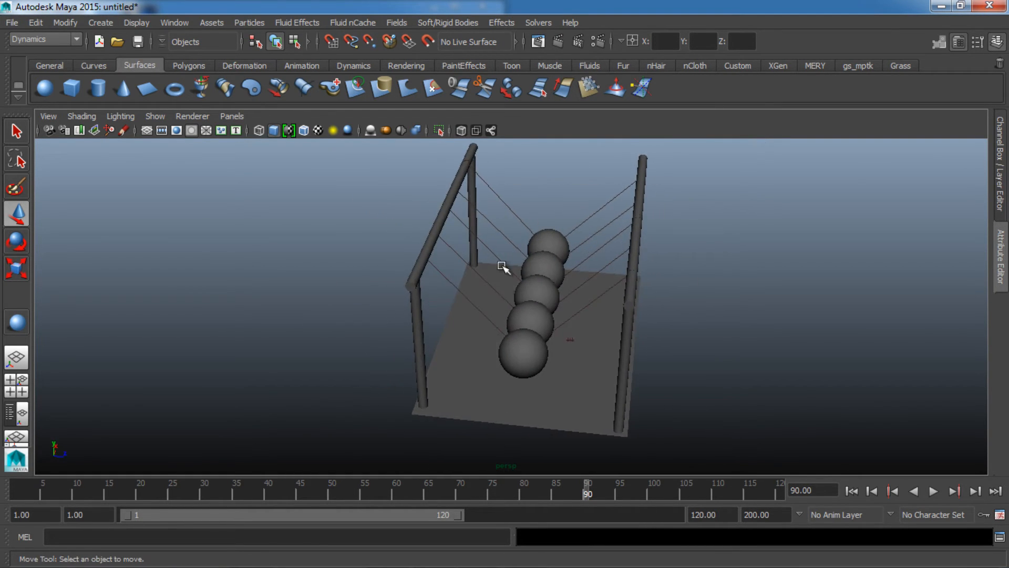
{"action": "left_click_drag", "start_coordinate": [505, 267], "coordinate": [489, 359]}
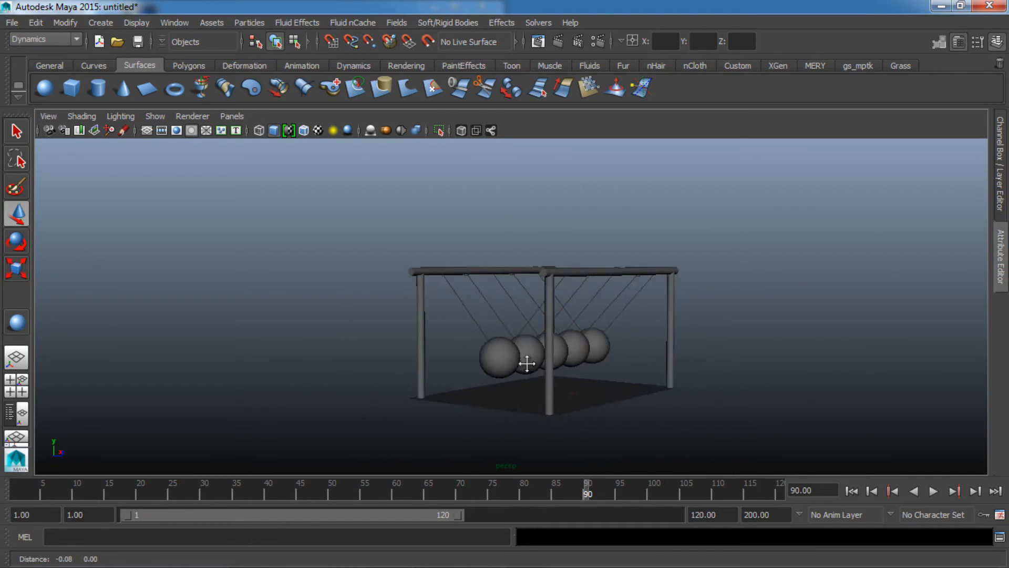
{"action": "left_click_drag", "start_coordinate": [528, 364], "coordinate": [568, 415]}
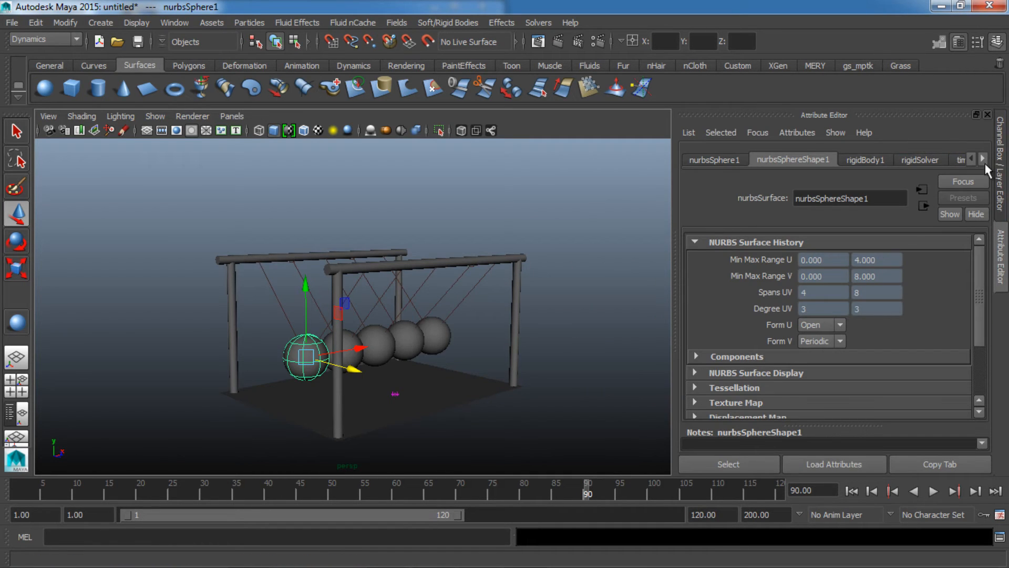
- Select the end ball, enter 2 in its rigid body settings, and test-play the simulation
{"action": "left_click", "coordinate": [982, 160]}
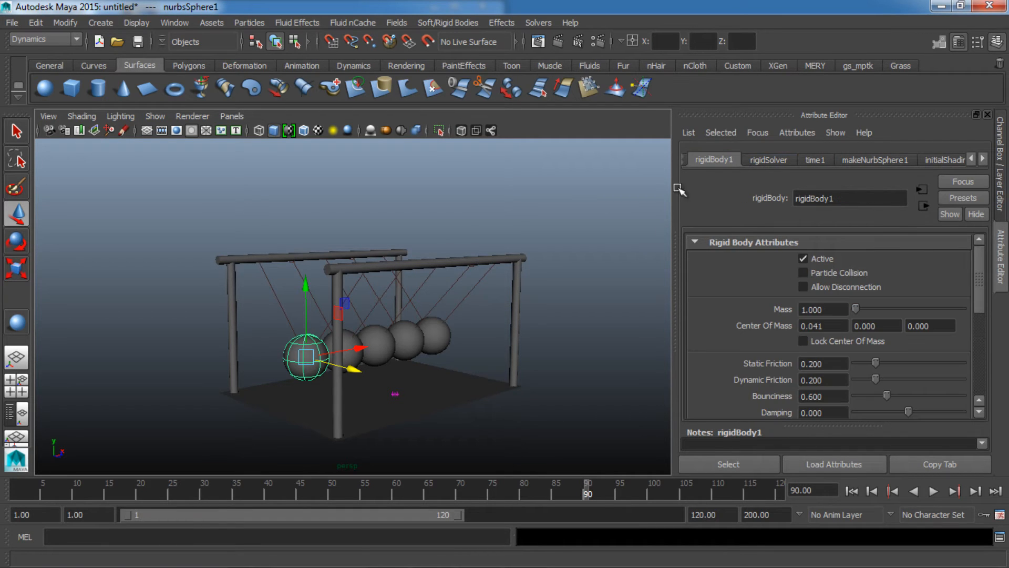
{"action": "scroll", "scroll_direction": "down", "scroll_amount": 3}
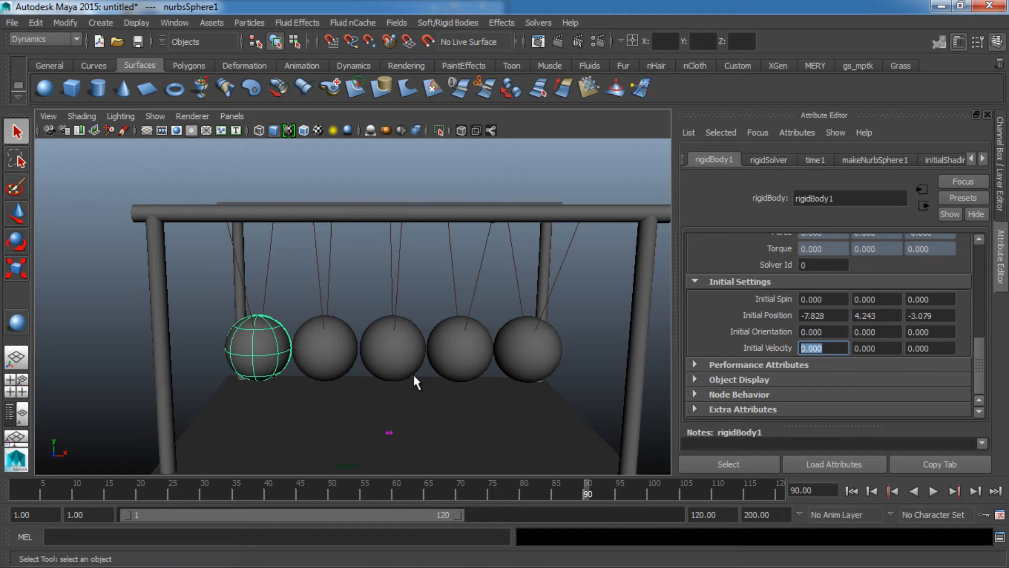
{"action": "type", "text": "2"}
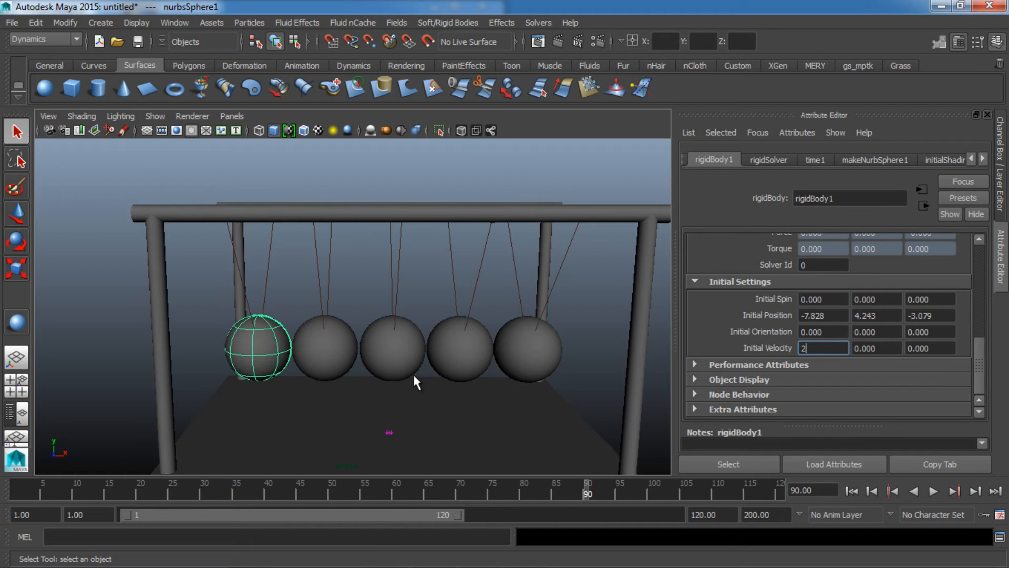
{"action": "left_click", "coordinate": [934, 491]}
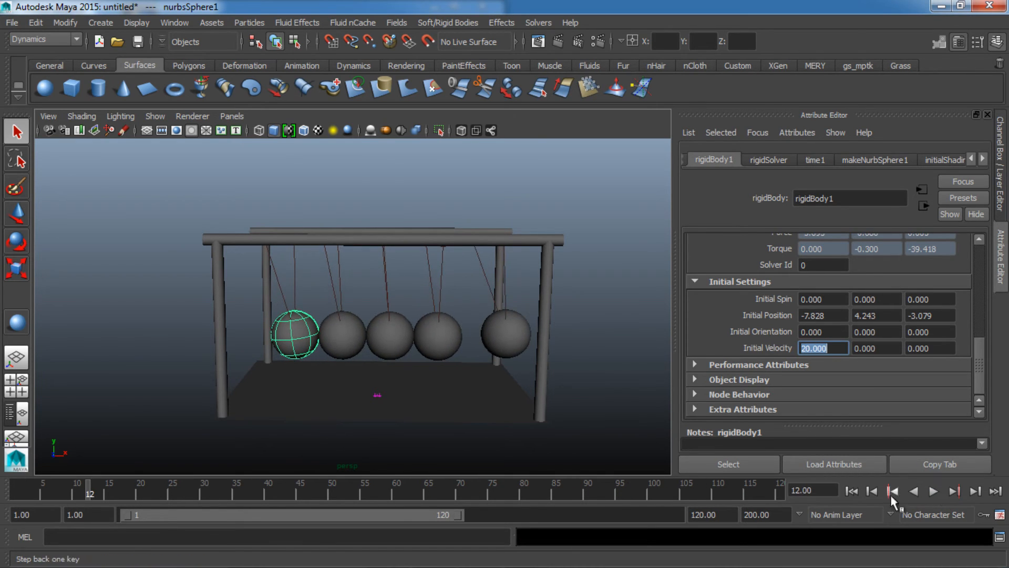
- Set Initial Velocity X to 50, play and stop the swing, and extend playback to 1000 frames
{"action": "type", "text": "50"}
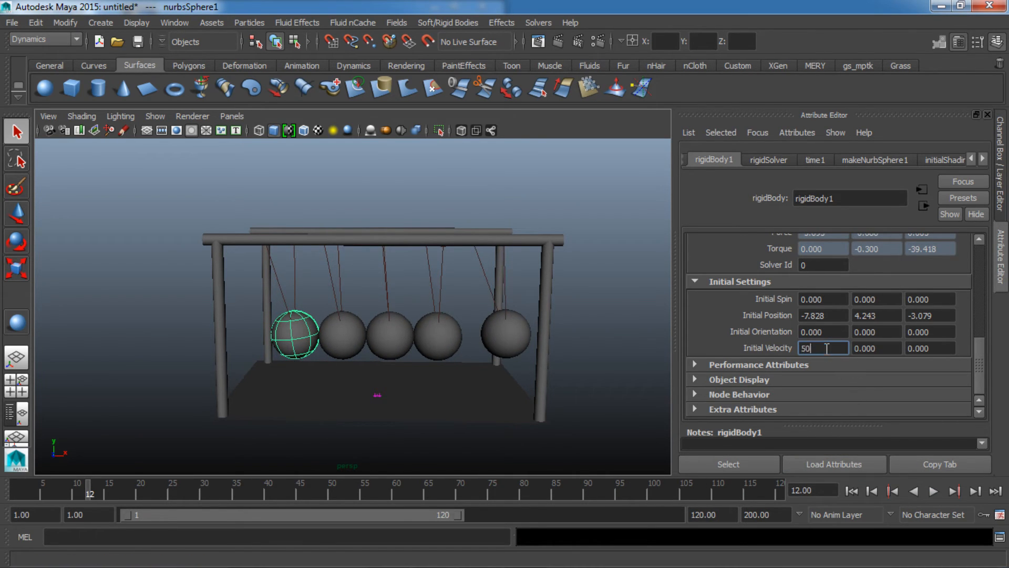
{"action": "left_click", "coordinate": [935, 491]}
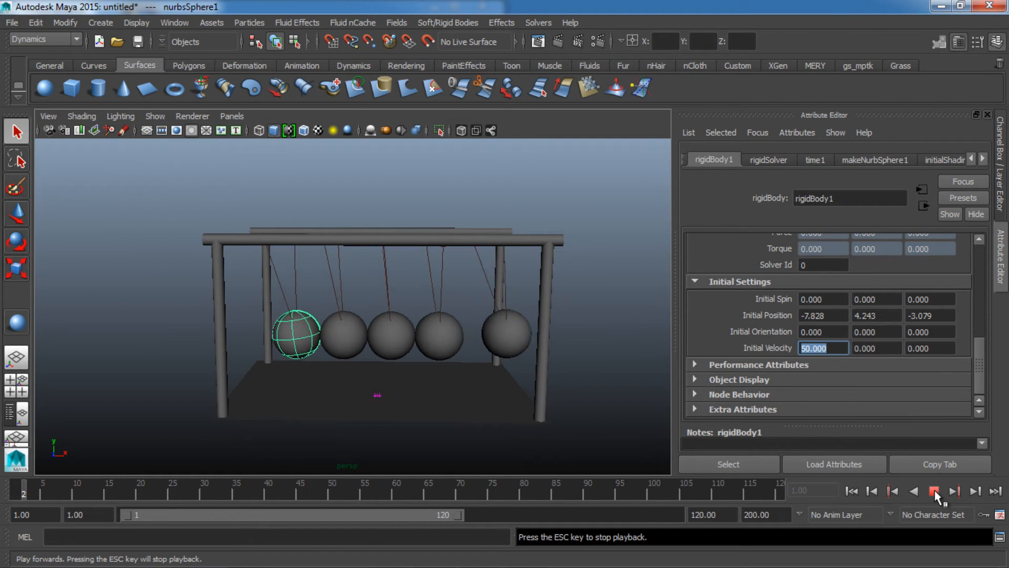
{"action": "left_click", "coordinate": [935, 491]}
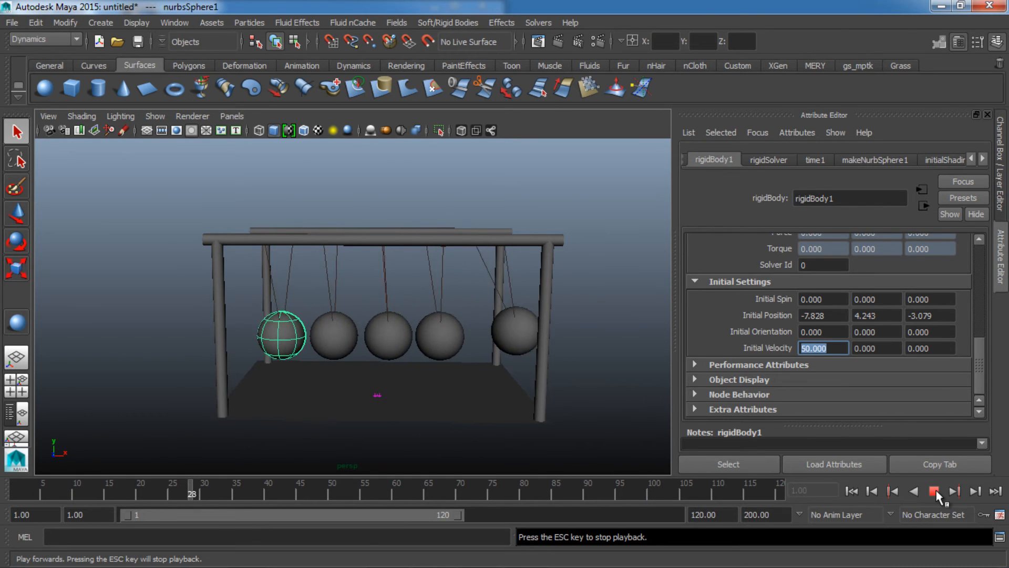
{"action": "left_click", "coordinate": [935, 491]}
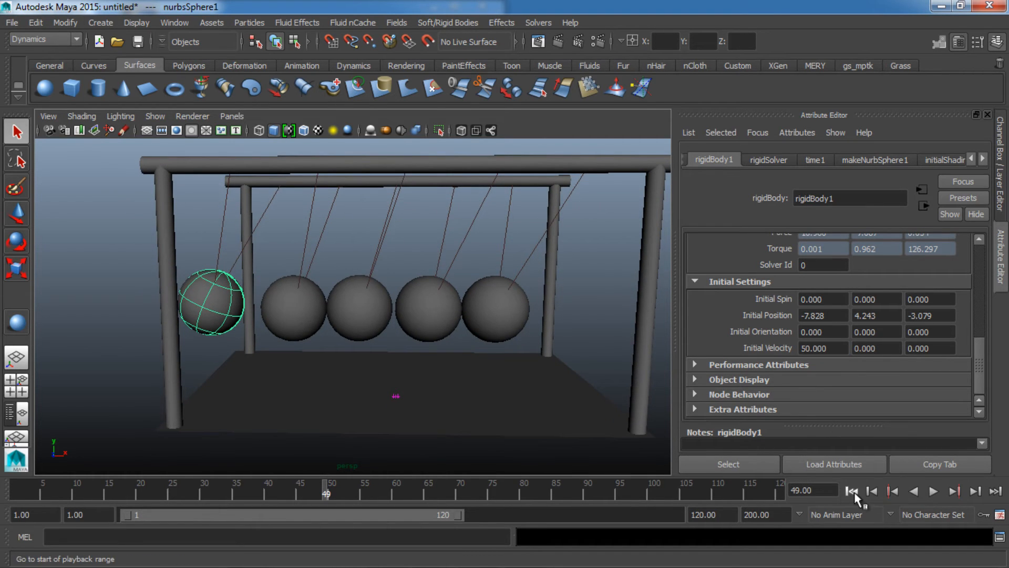
{"action": "left_click", "coordinate": [933, 491]}
{"action": "type", "text": "1000"}
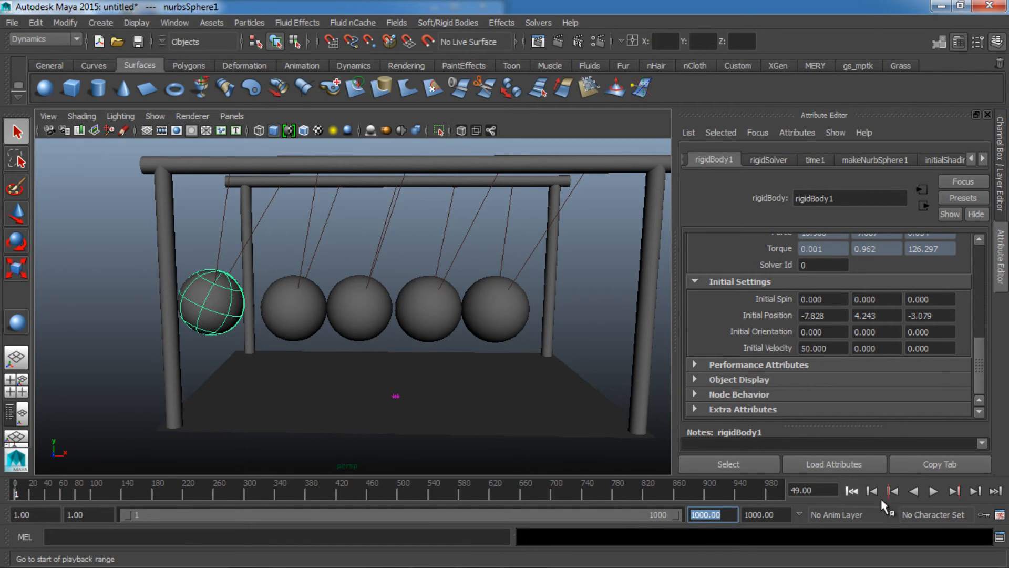
- Select all five balls and set Bounciness to 1 and Static Friction to 0
{"action": "left_click", "coordinate": [851, 490]}
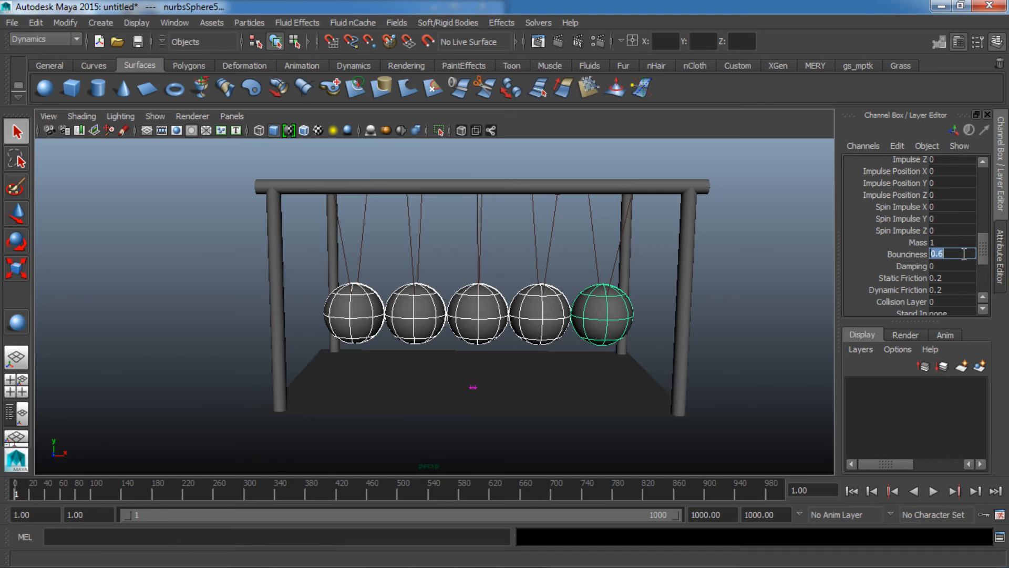
{"action": "type", "text": "1"}
{"action": "left_click", "coordinate": [951, 278]}
{"action": "type", "text": "0"}
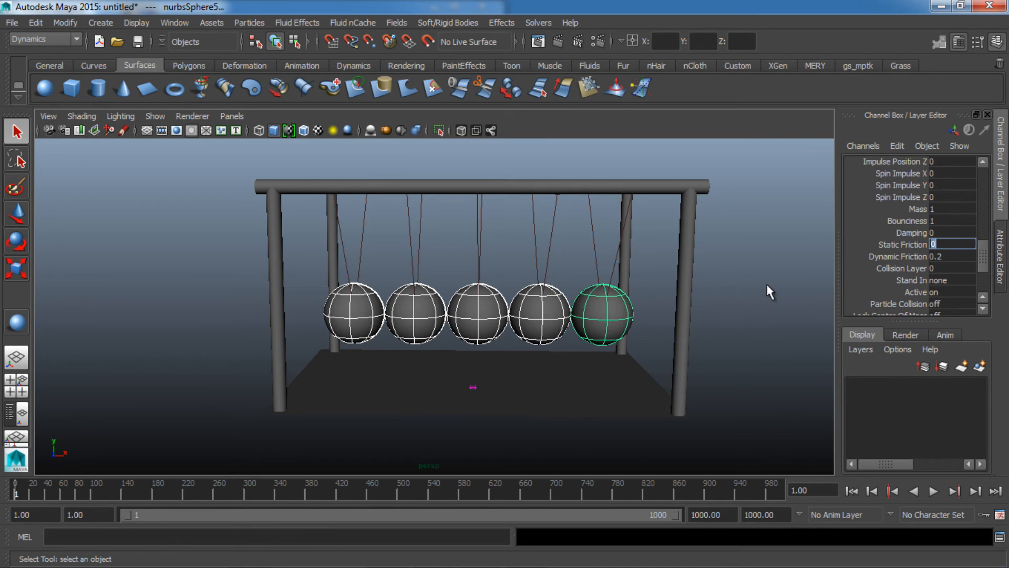
{"action": "left_click", "coordinate": [934, 491]}
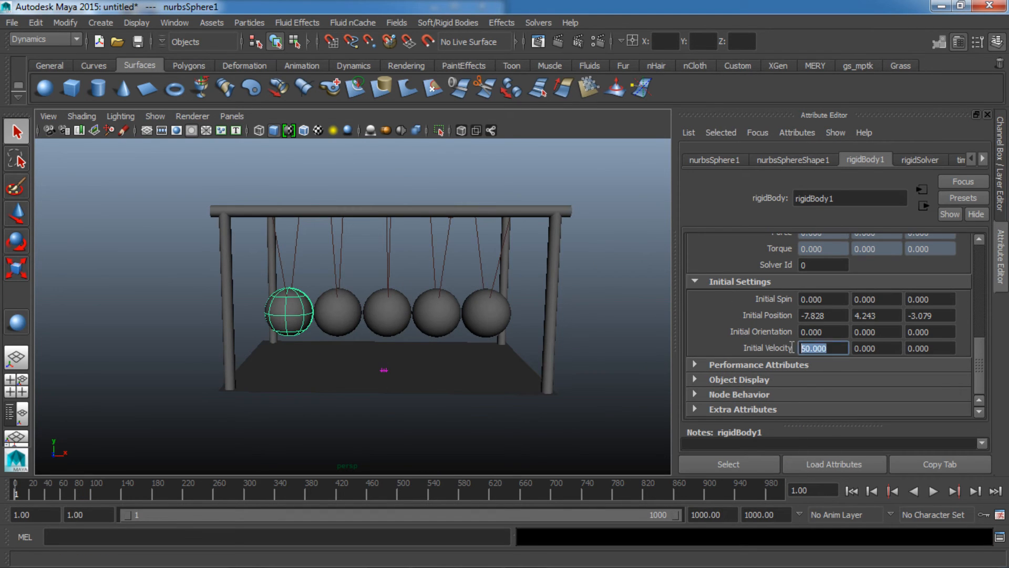
- Set Initial Velocity X to 20, then play, stop, rewind and replay the simulation
{"action": "type", "text": "20.000"}
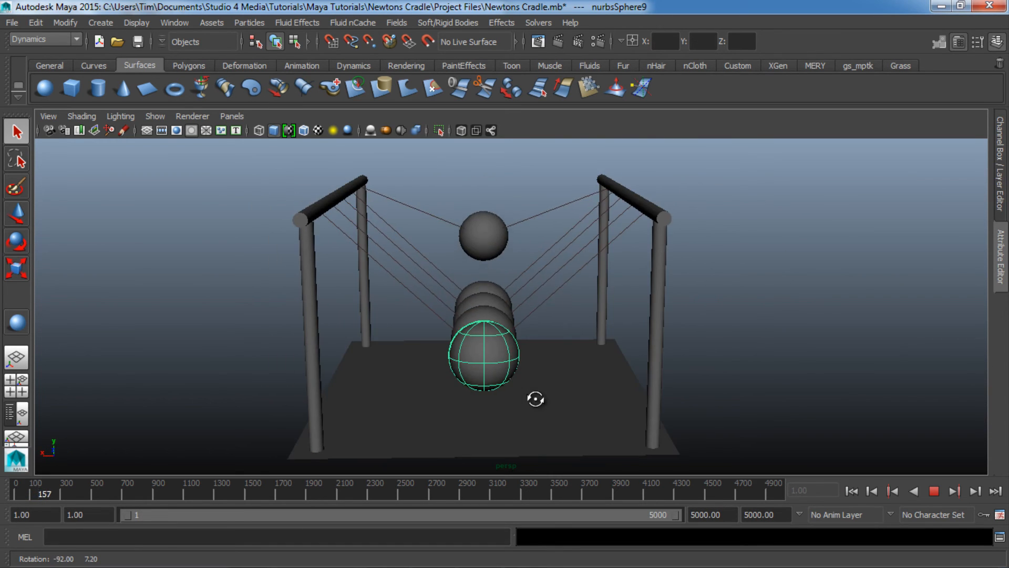
{"action": "left_click", "coordinate": [955, 491]}
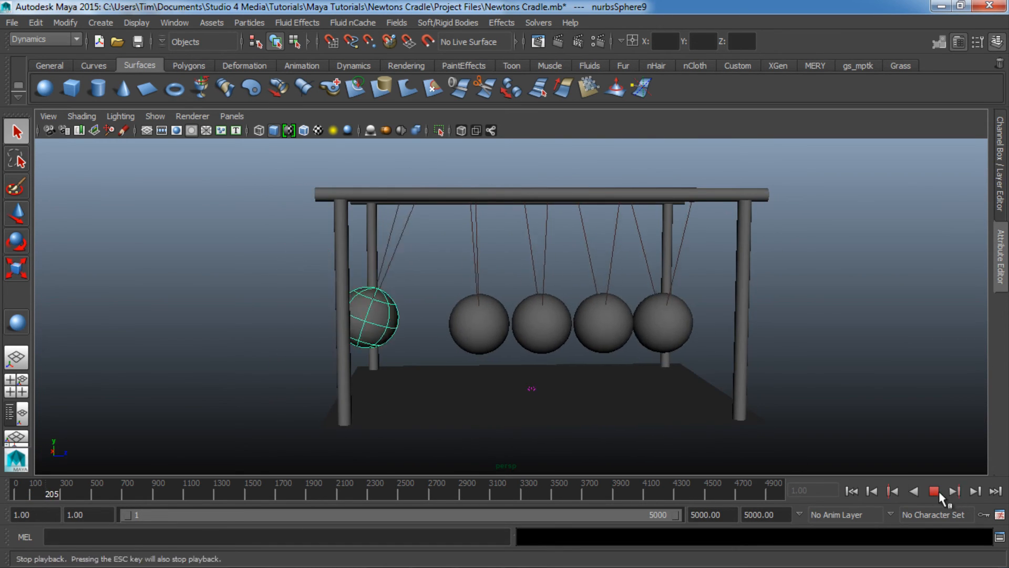
{"action": "left_click", "coordinate": [934, 491]}
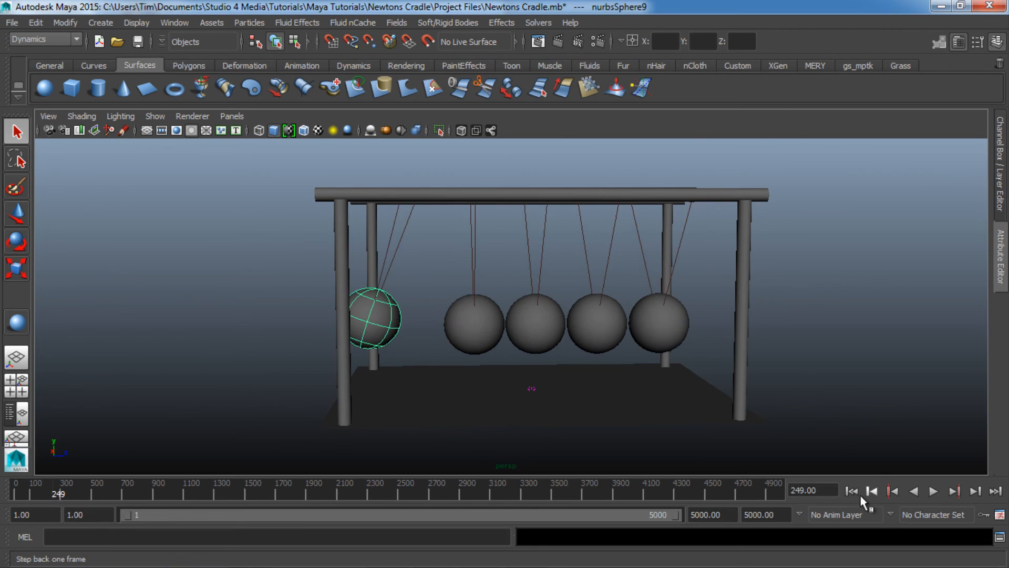
{"action": "left_click", "coordinate": [852, 491]}
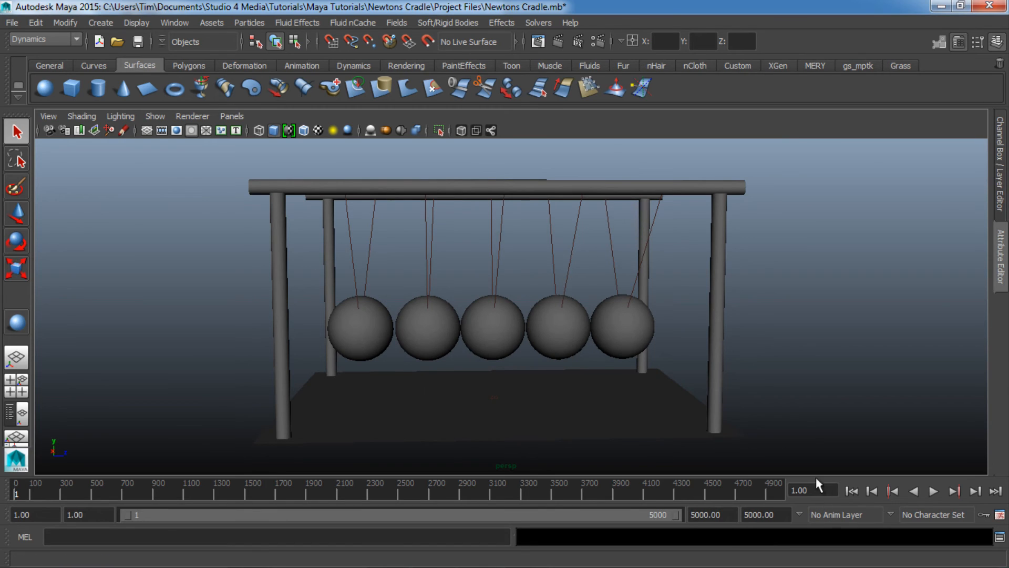
{"action": "mouse_move", "coordinate": [926, 519]}
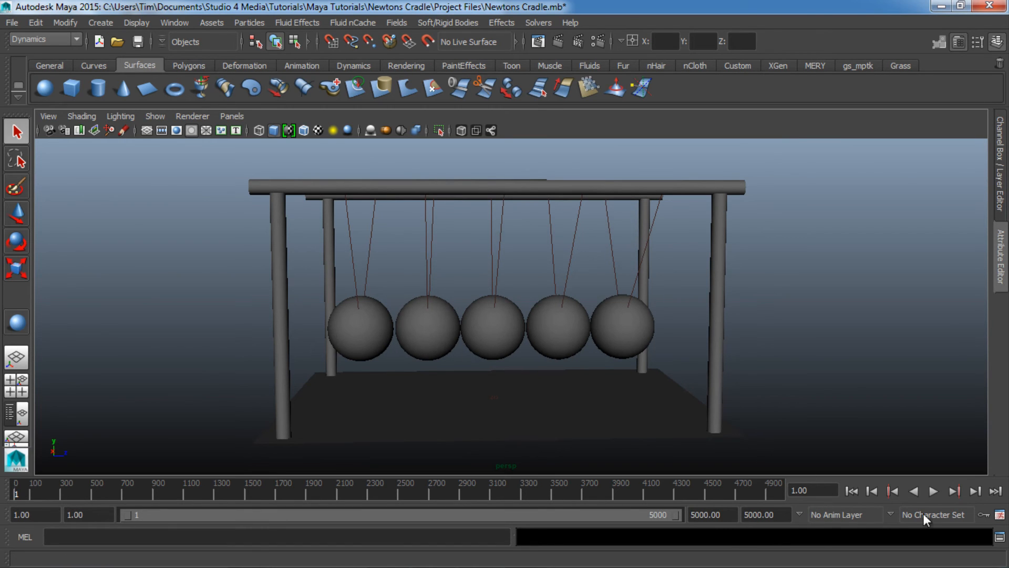
{"action": "left_click", "coordinate": [934, 491]}
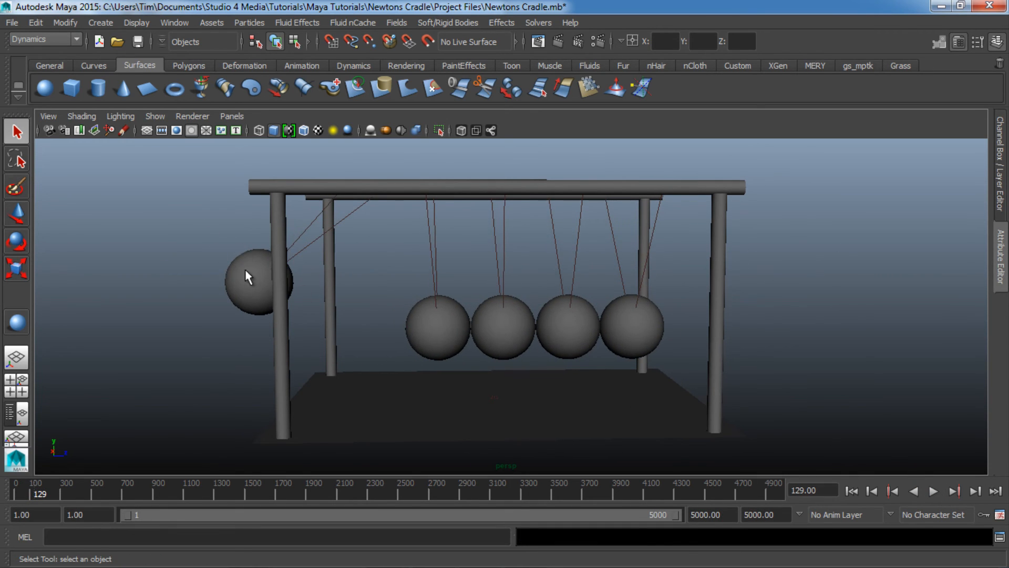
{"action": "mouse_move", "coordinate": [493, 342]}
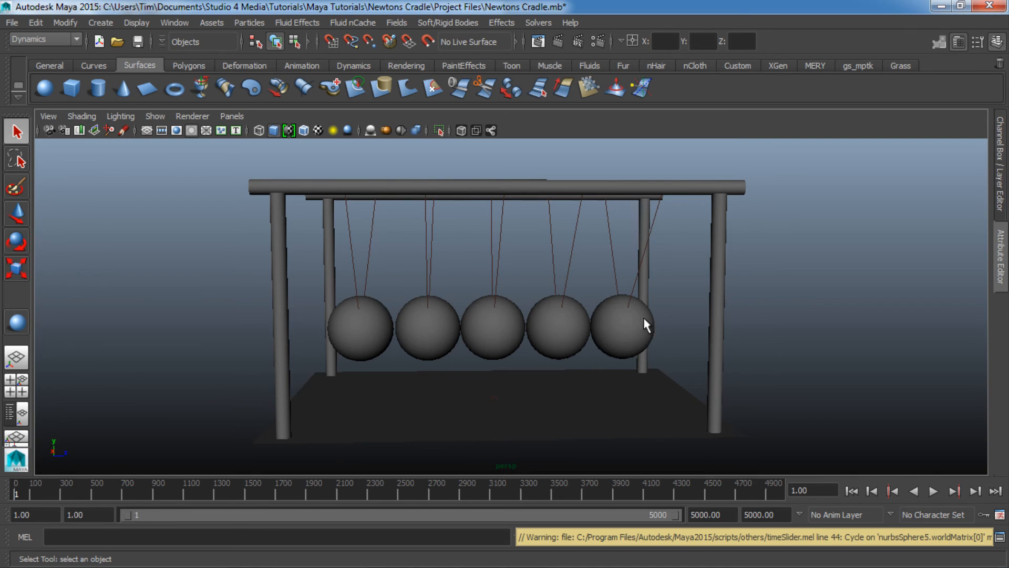
{"action": "mouse_move", "coordinate": [757, 272]}
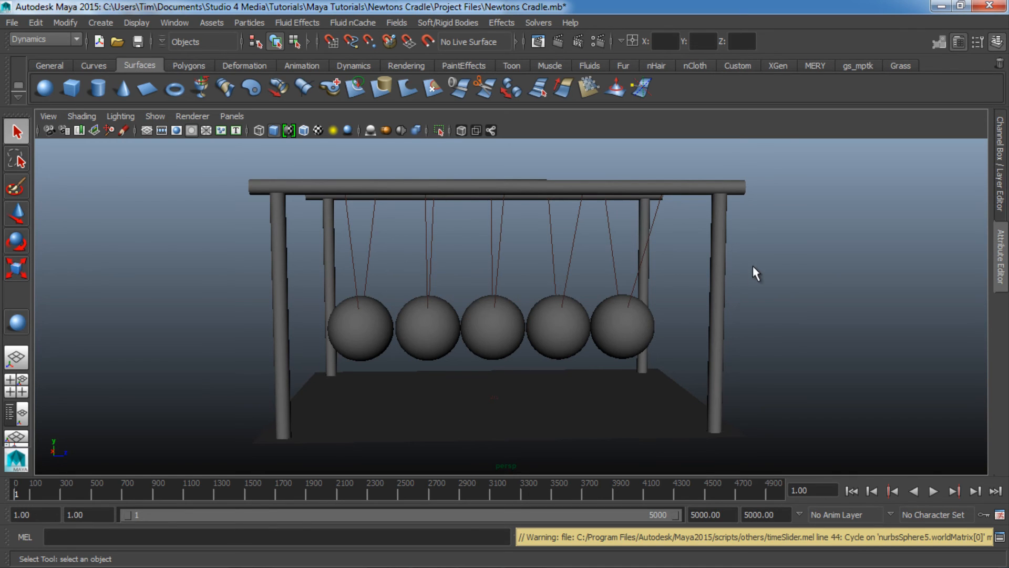
- Play to the raised right-ball pose and set it as initial state for all dynamics
{"action": "left_click", "coordinate": [932, 491]}
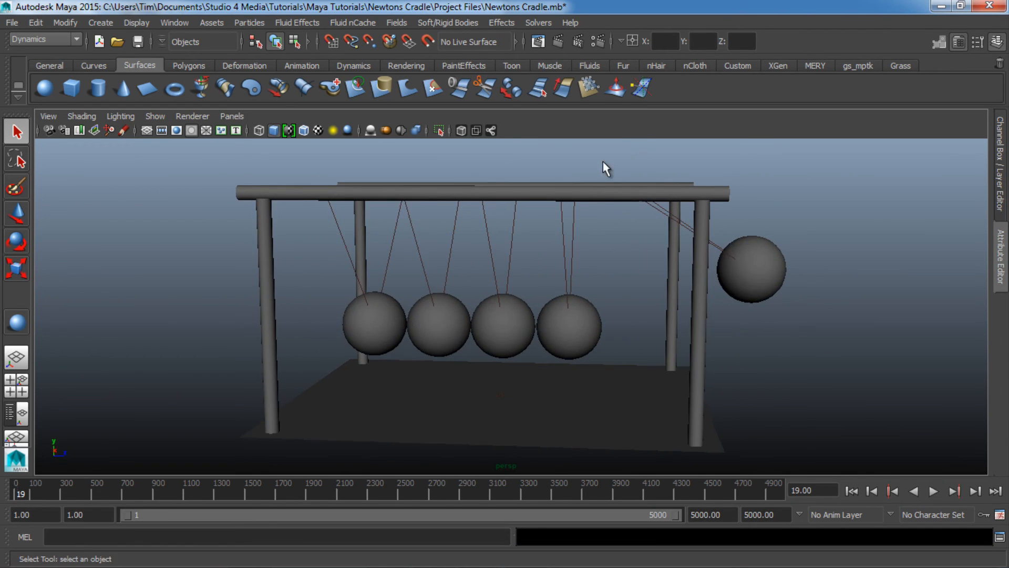
{"action": "left_click", "coordinate": [538, 23]}
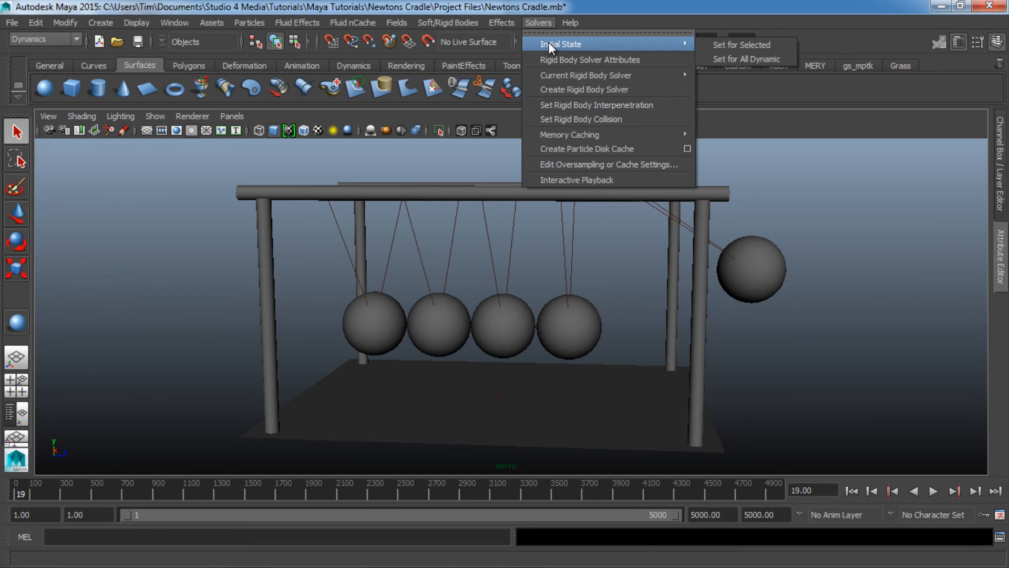
{"action": "mouse_move", "coordinate": [746, 59]}
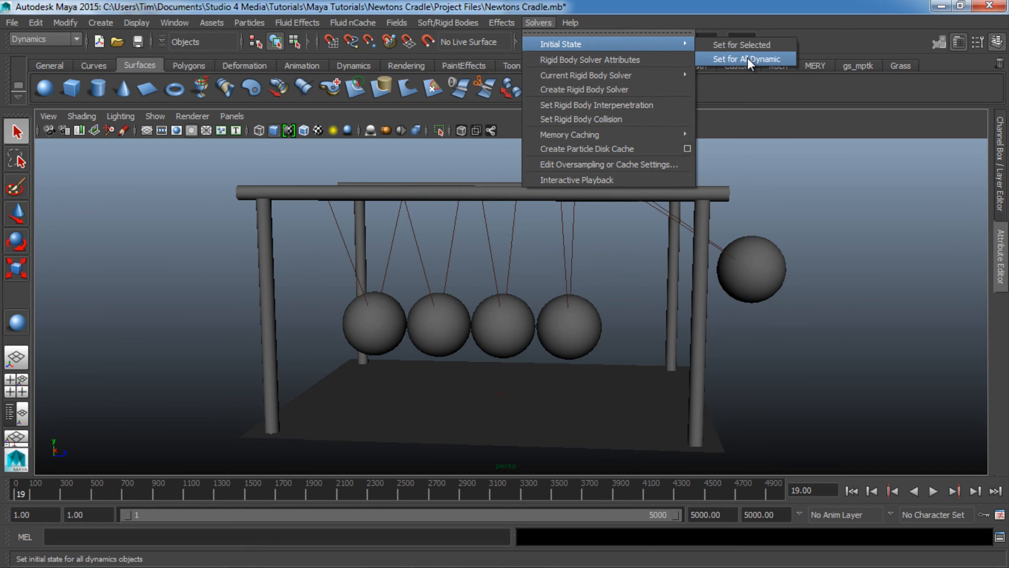
{"action": "left_click", "coordinate": [745, 58]}
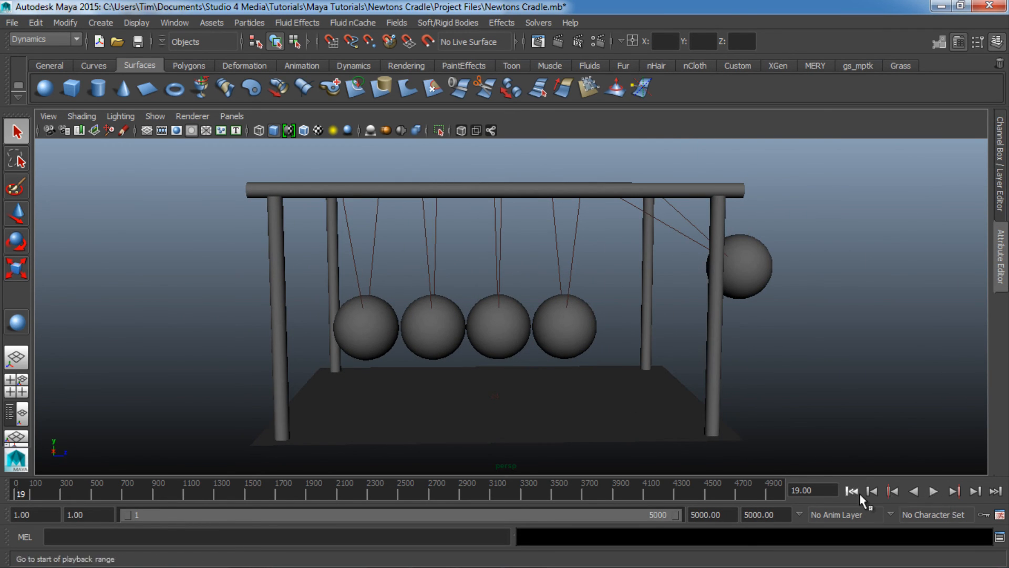
- Rewind and play the cradle, orbiting to watch the swing from side and front
{"action": "left_click", "coordinate": [852, 491]}
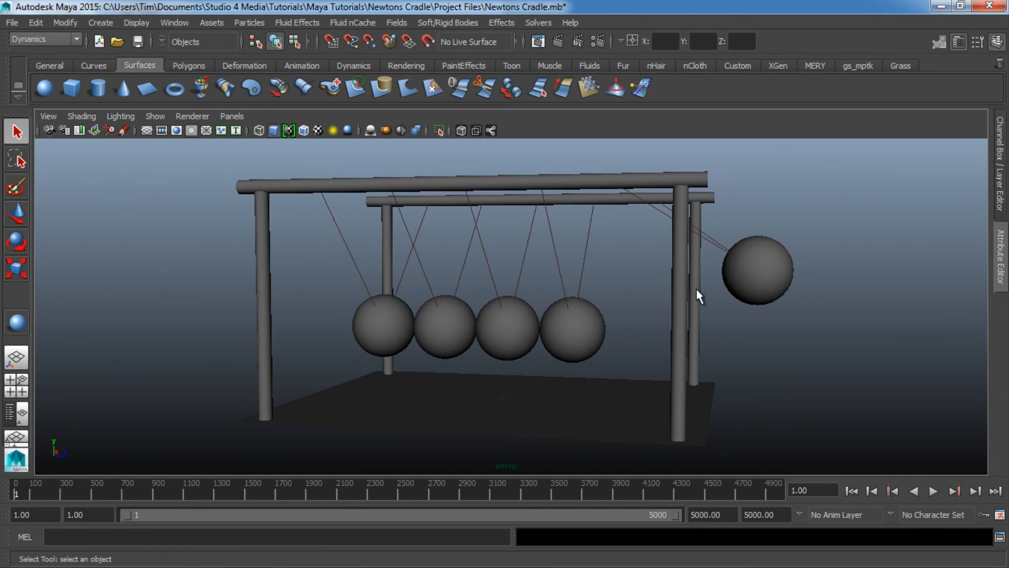
{"action": "left_click", "coordinate": [917, 491]}
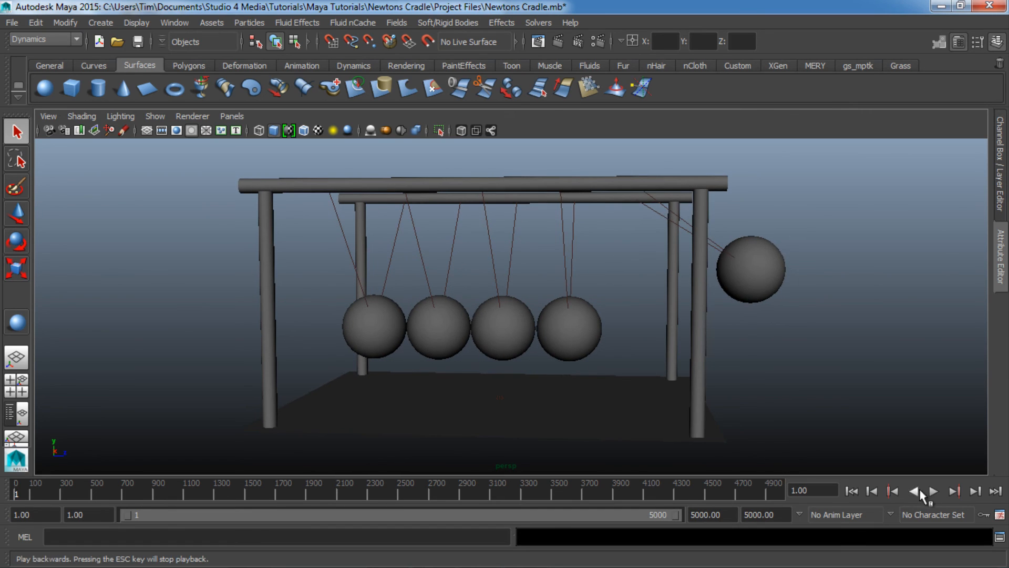
{"action": "left_click", "coordinate": [933, 491]}
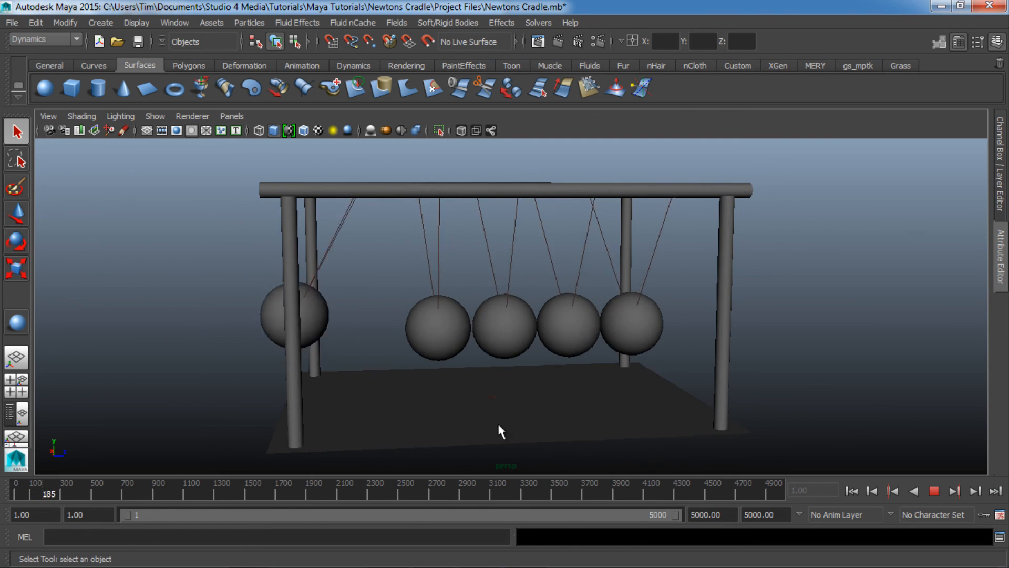
{"action": "left_click", "coordinate": [955, 491]}
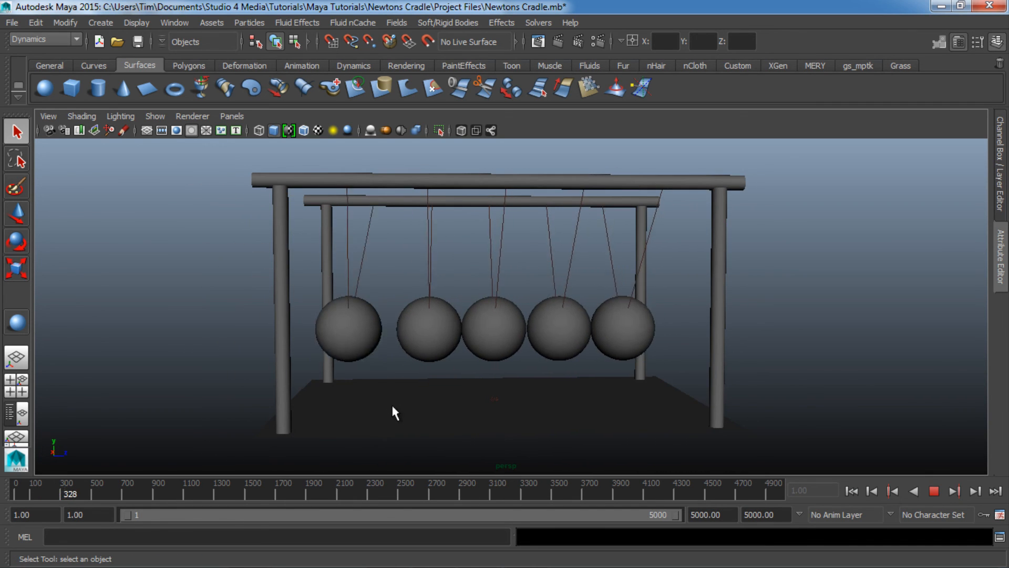
{"action": "left_click_drag", "start_coordinate": [395, 413], "coordinate": [293, 279]}
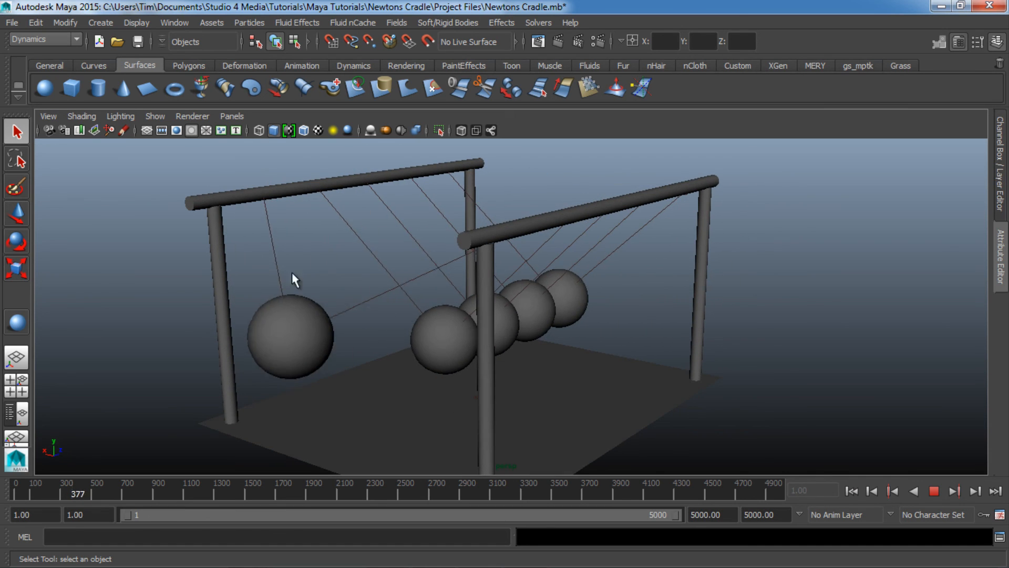
{"action": "left_click_drag", "start_coordinate": [293, 278], "coordinate": [392, 402]}
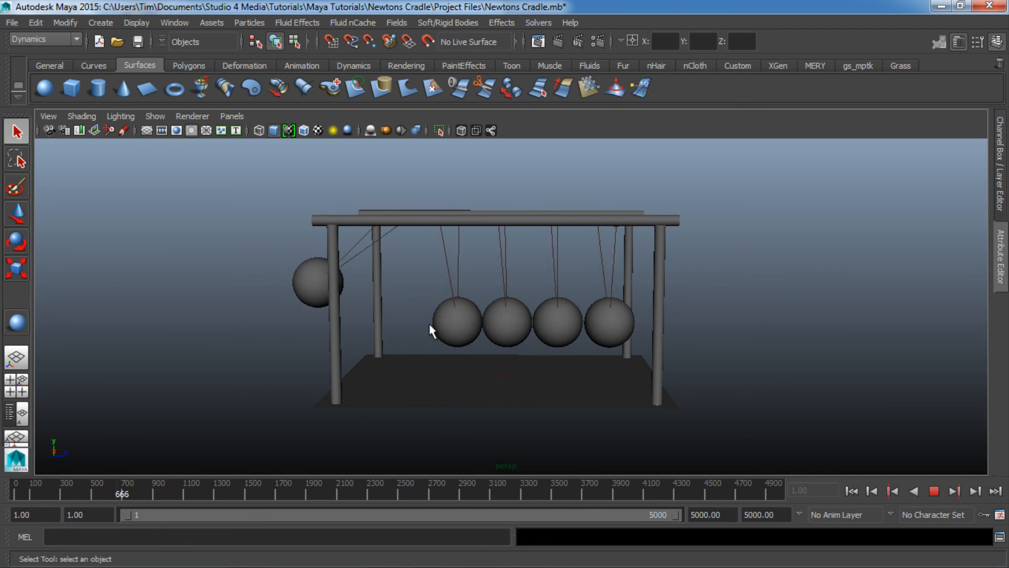
{"action": "left_click_drag", "start_coordinate": [431, 330], "coordinate": [381, 372]}
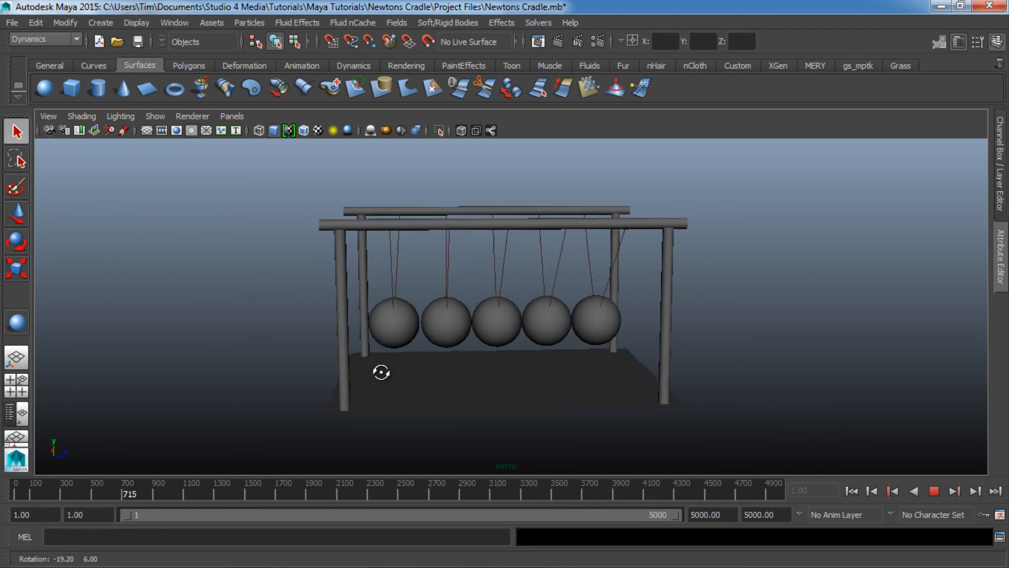